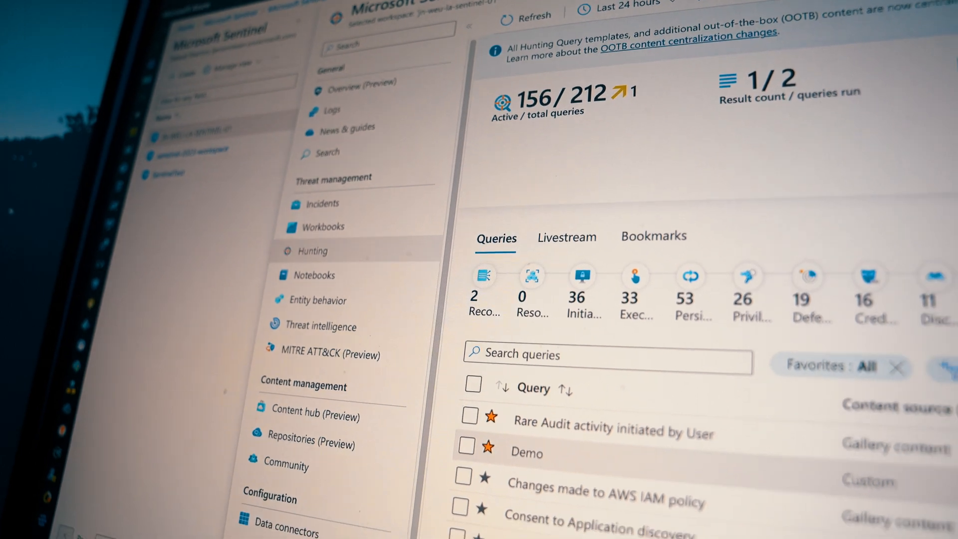
Open Assets > Devices to confirm the onboarded Windows 11 test machine is listed.
{"action": "scroll", "scroll_direction": "down", "scroll_amount": 3}
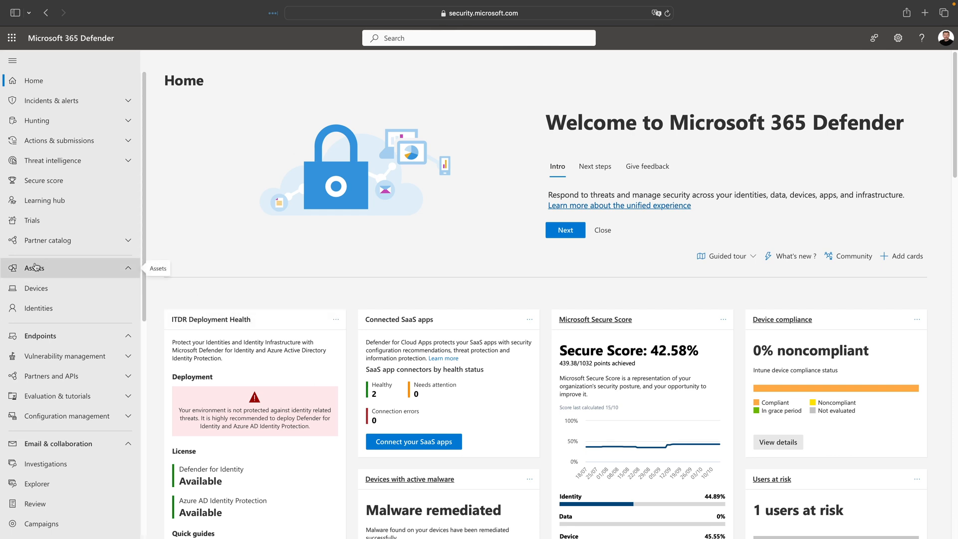
{"action": "left_click", "coordinate": [35, 288]}
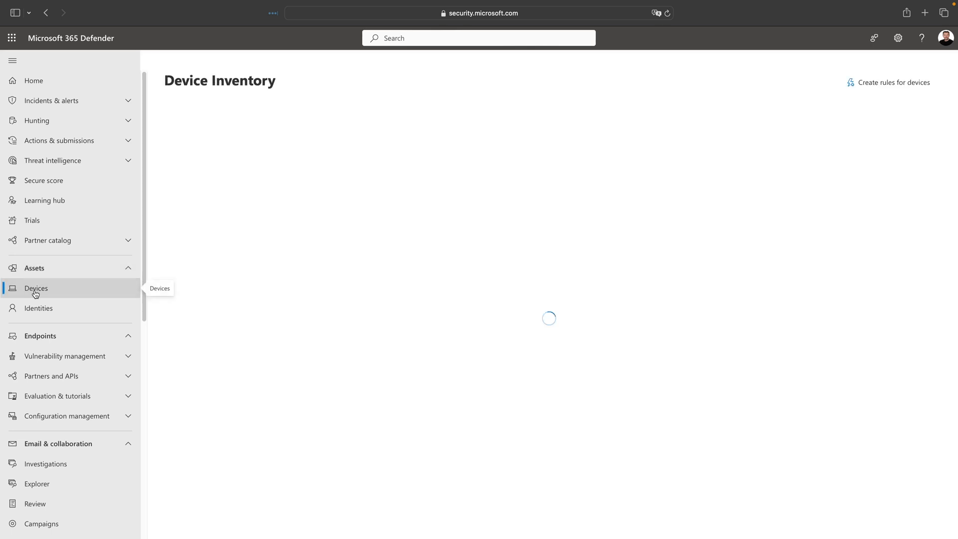
{"action": "left_click", "coordinate": [36, 287]}
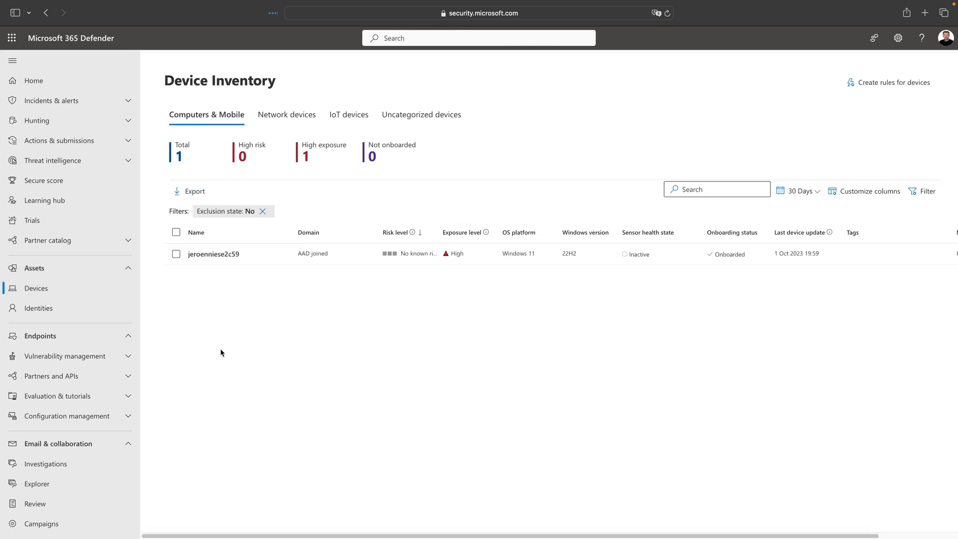
{"action": "mouse_move", "coordinate": [231, 311]}
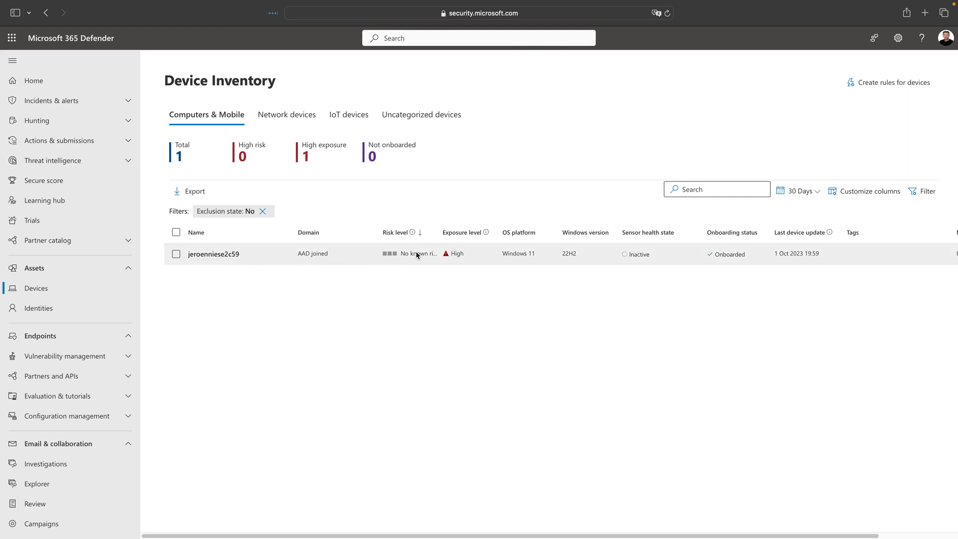
{"action": "mouse_move", "coordinate": [506, 261]}
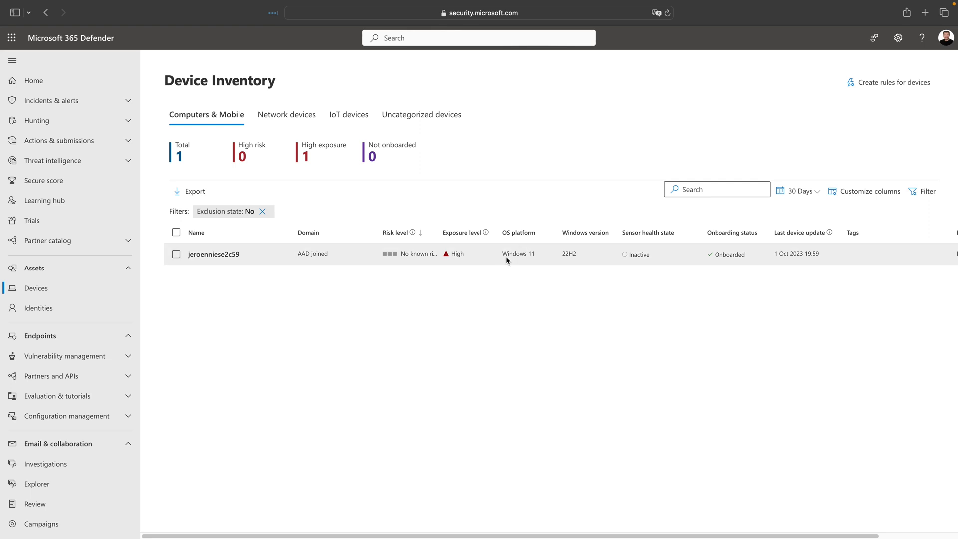
{"action": "mouse_move", "coordinate": [624, 256]}
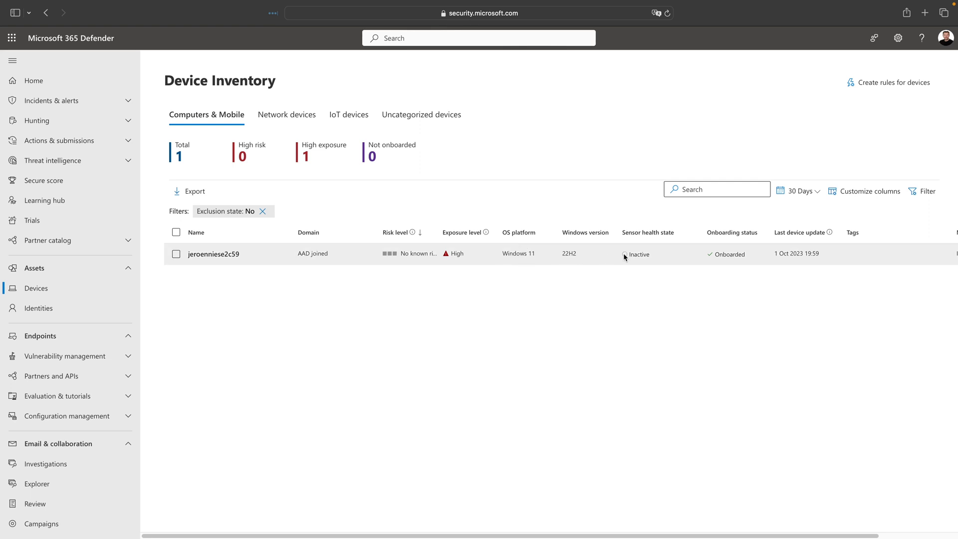
{"action": "mouse_move", "coordinate": [633, 260]}
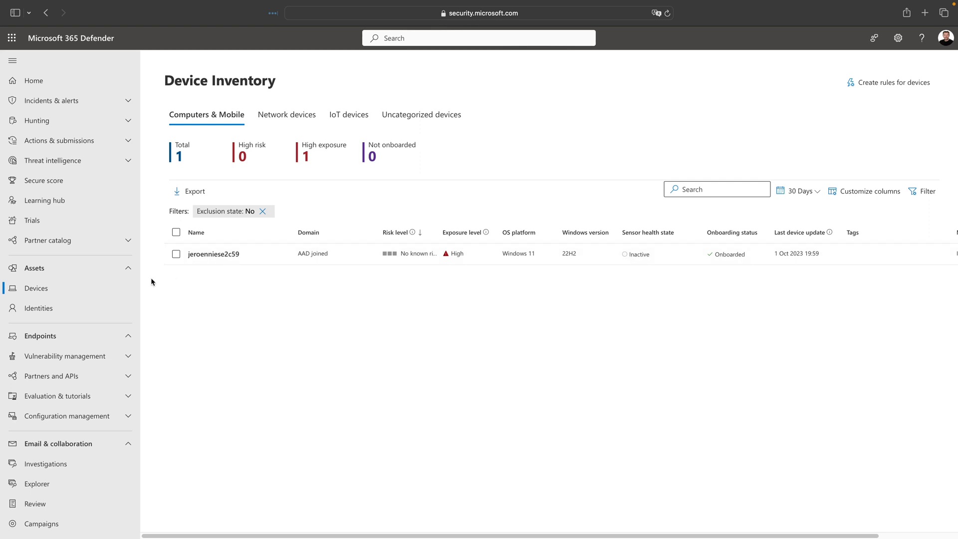
{"action": "mouse_move", "coordinate": [68, 416]}
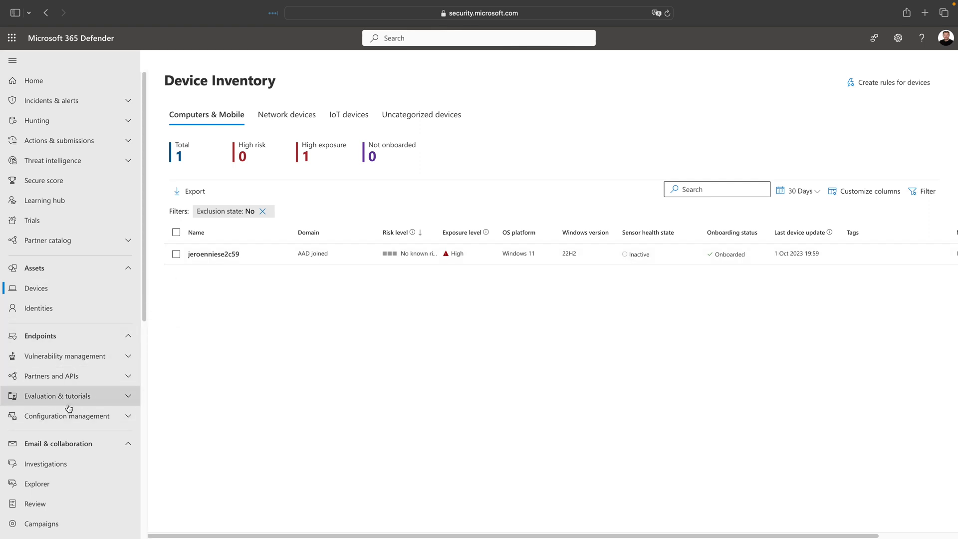
{"action": "mouse_move", "coordinate": [64, 355]}
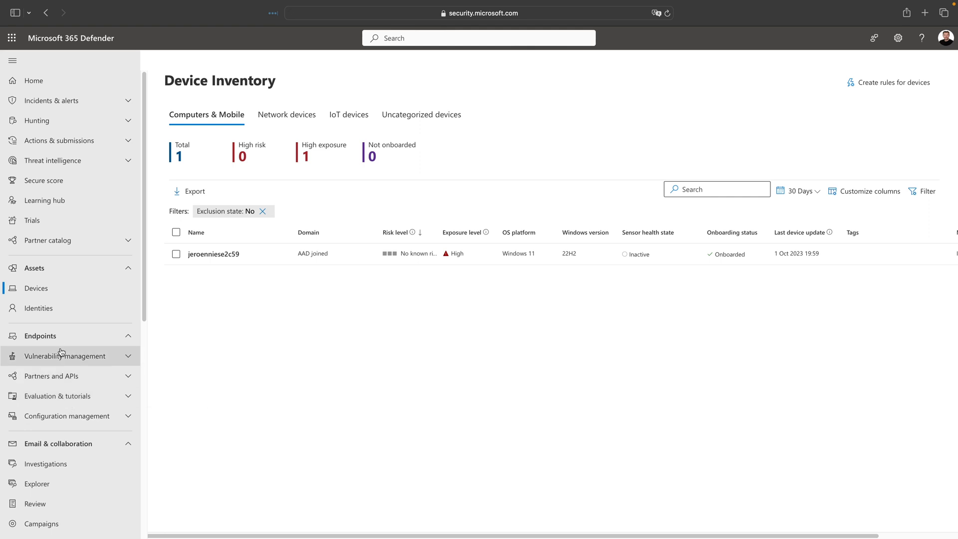
Open the Vulnerability management Dashboard showing the 73/100 exposure score.
{"action": "left_click", "coordinate": [65, 356]}
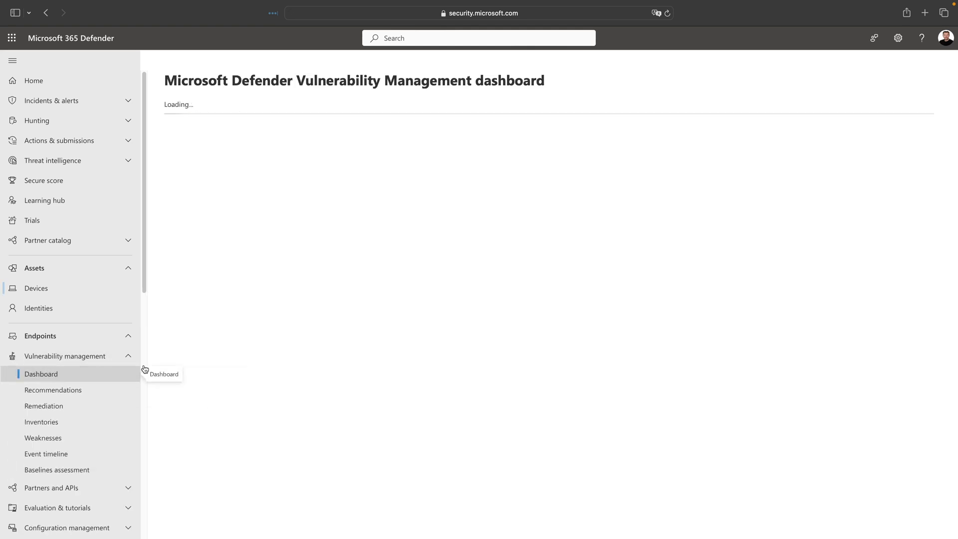
{"action": "left_click", "coordinate": [41, 373]}
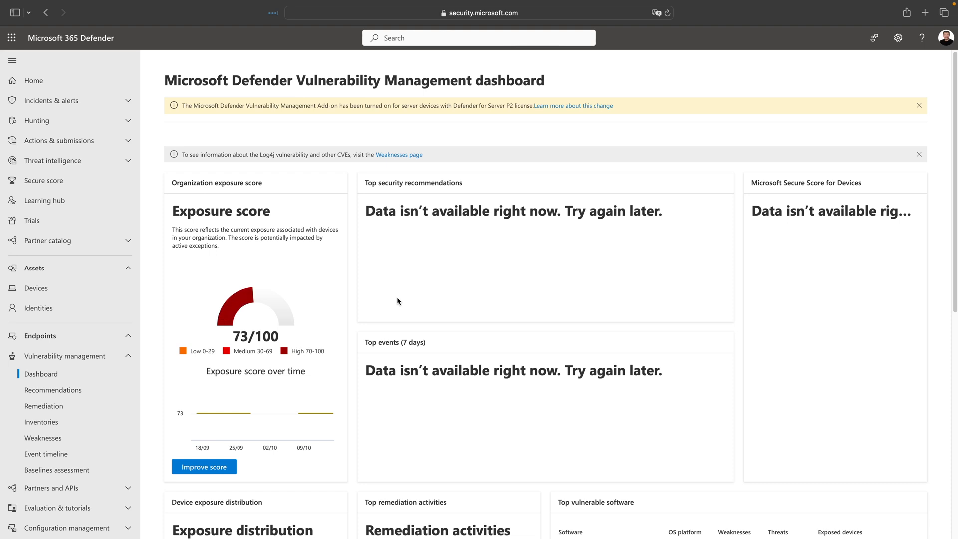
{"action": "mouse_move", "coordinate": [202, 457]}
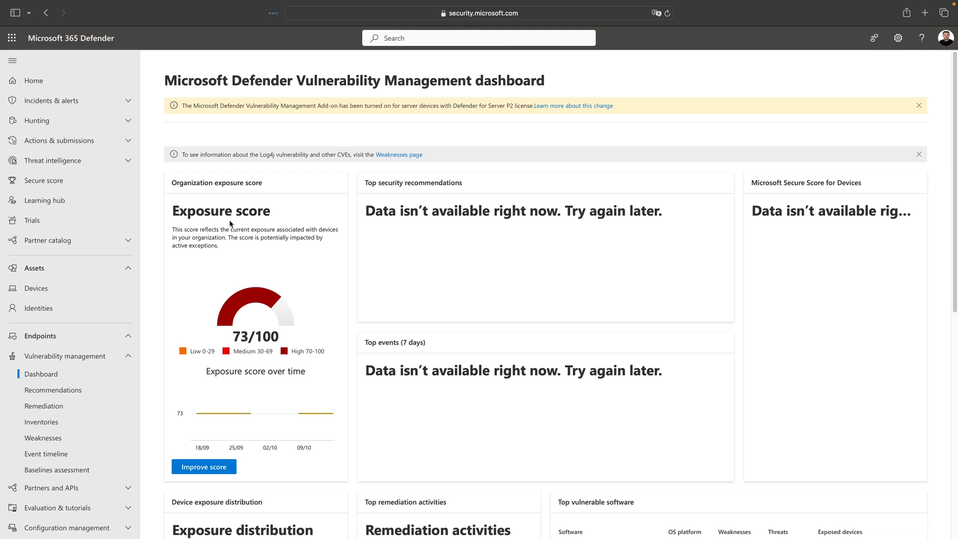
{"action": "mouse_move", "coordinate": [224, 413]}
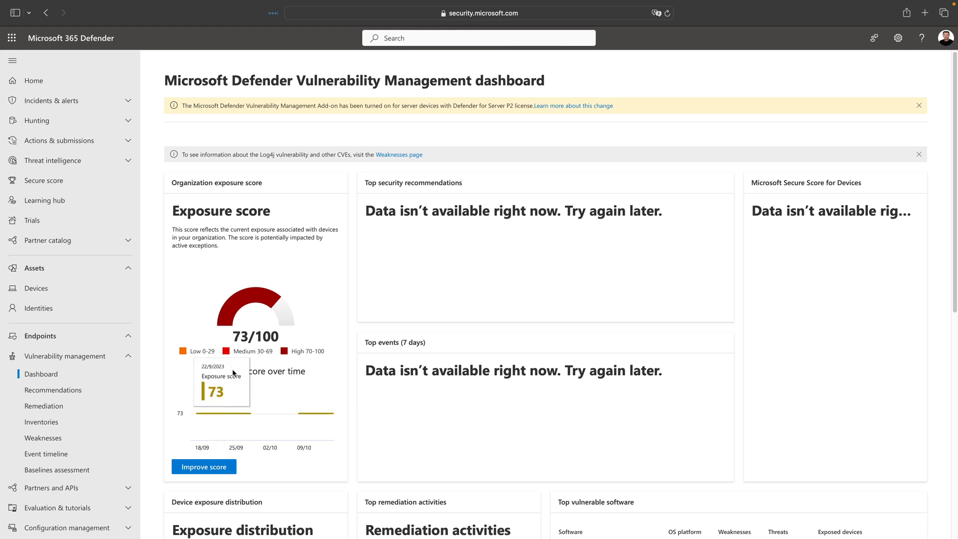
Open Recommendations listing Windows 11 and .NET Framework update recommendations.
{"action": "left_click", "coordinate": [52, 390]}
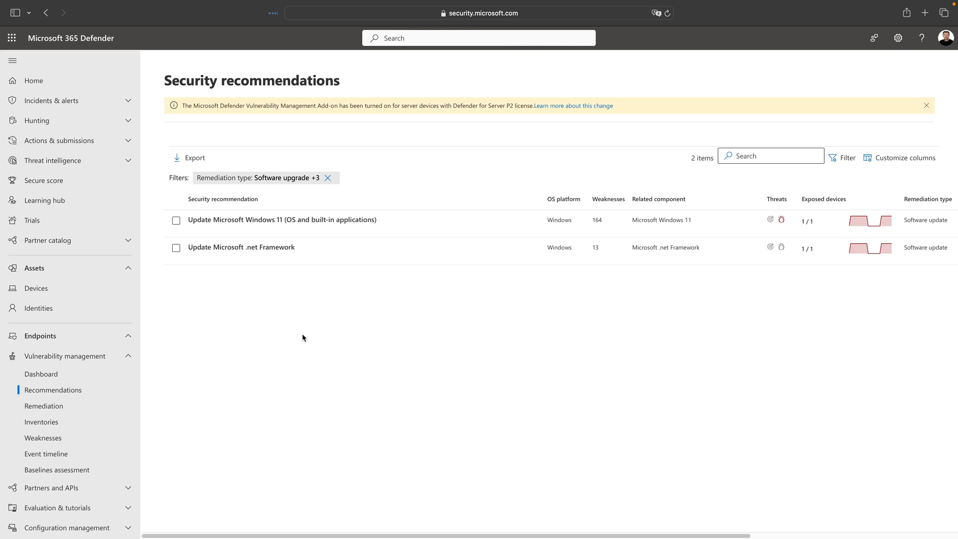
{"action": "mouse_move", "coordinate": [299, 323]}
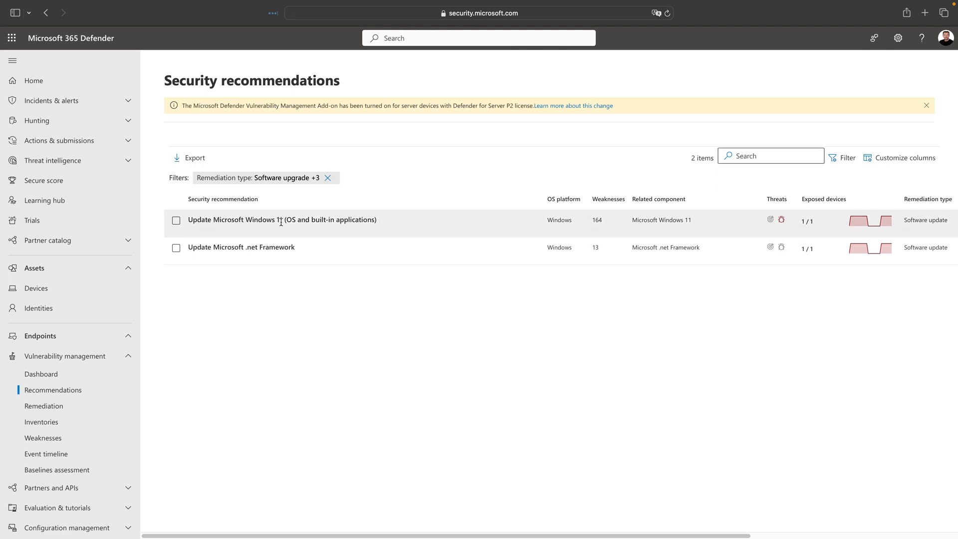
{"action": "mouse_move", "coordinate": [495, 221]}
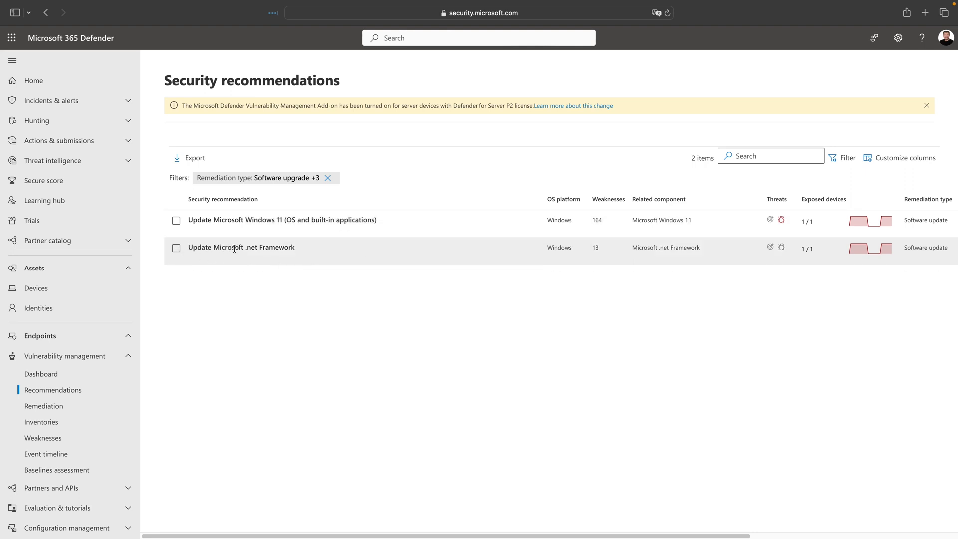
{"action": "mouse_move", "coordinate": [409, 251]}
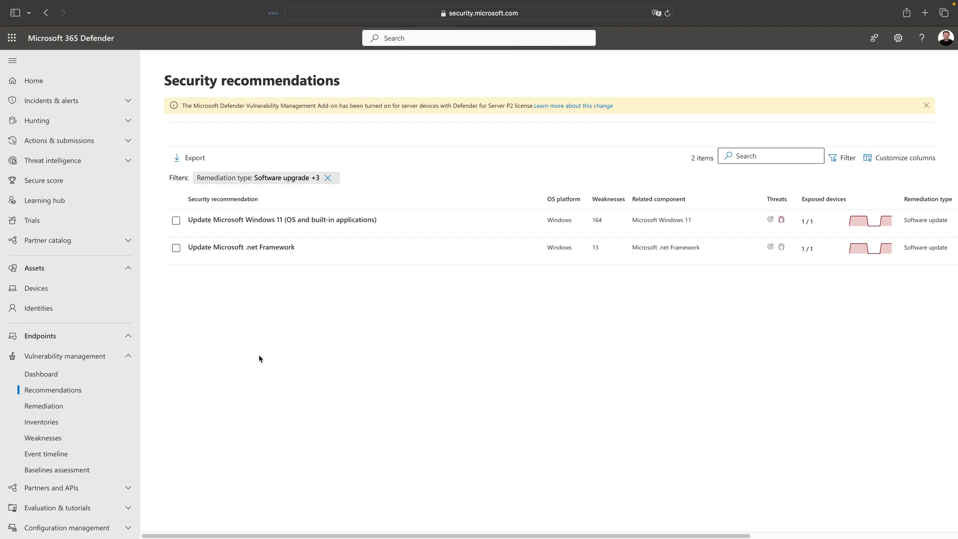
{"action": "mouse_move", "coordinate": [245, 353]}
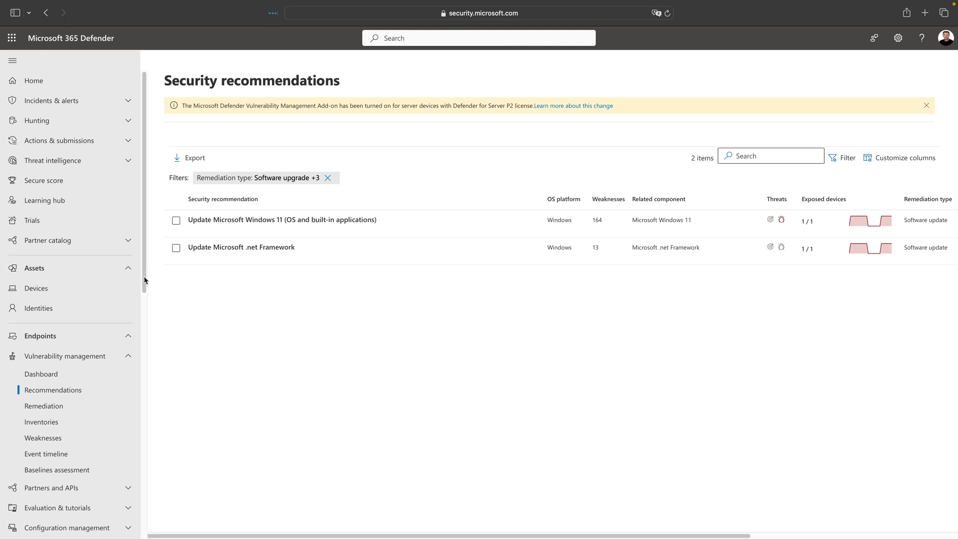
{"action": "mouse_move", "coordinate": [99, 324]}
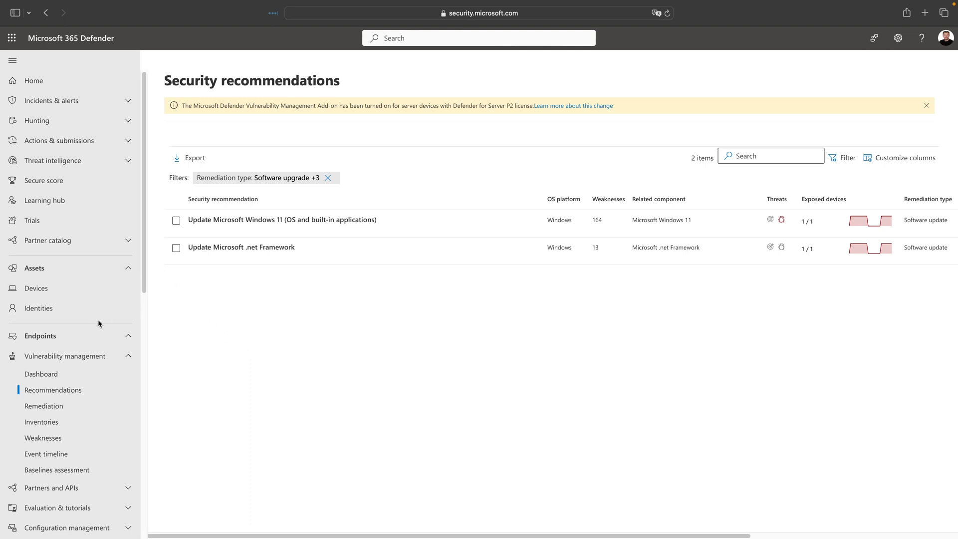
{"action": "mouse_move", "coordinate": [40, 335]}
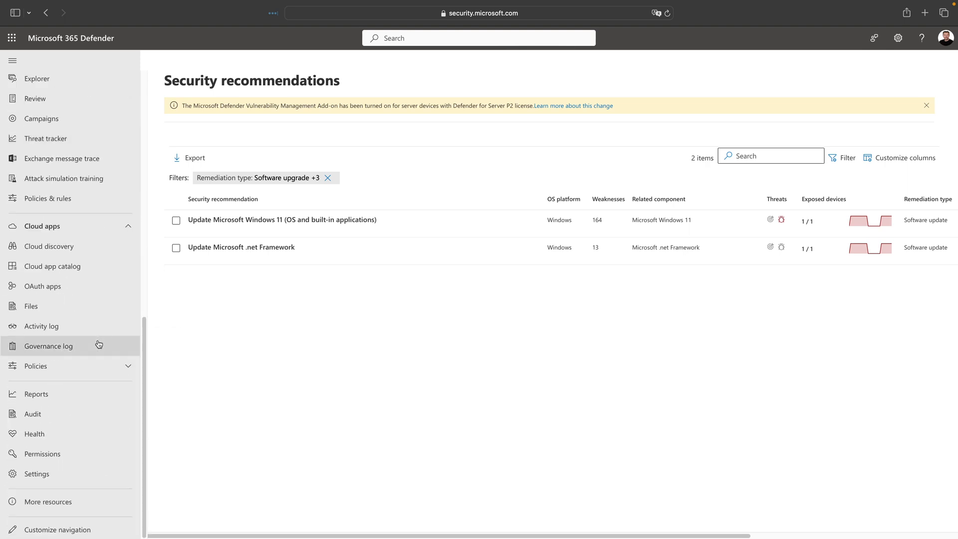
{"action": "mouse_move", "coordinate": [43, 474]}
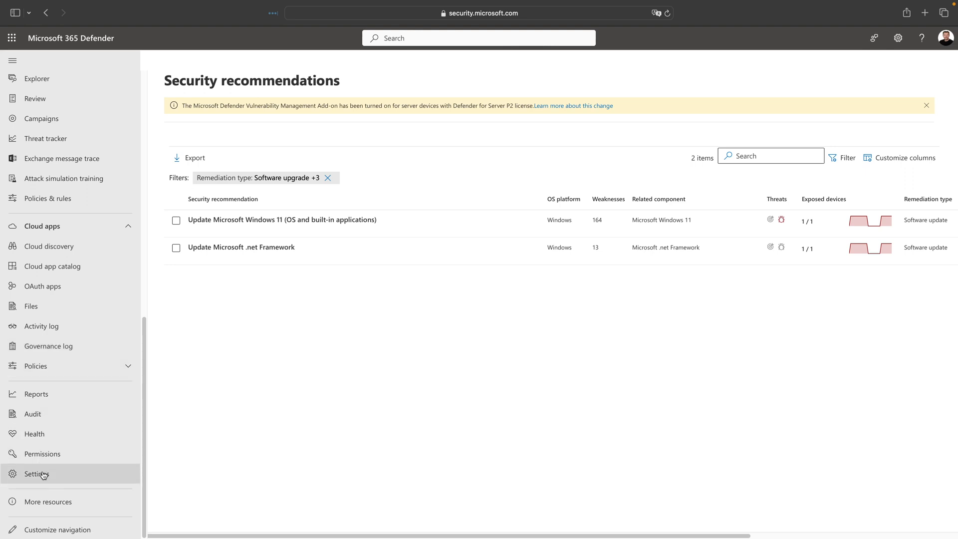
Go to Settings > Endpoints > Onboarding and scroll to the detection test command.
{"action": "left_click", "coordinate": [36, 473]}
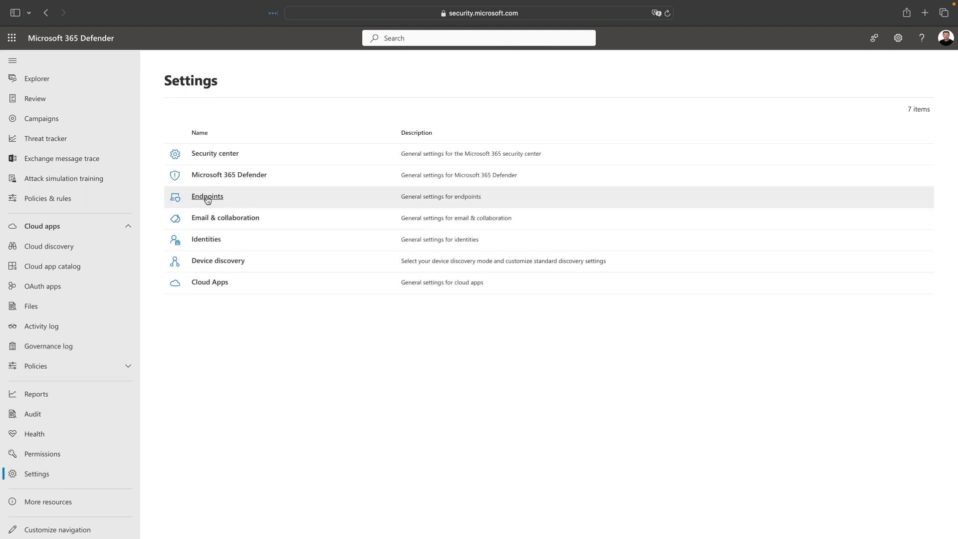
{"action": "left_click", "coordinate": [207, 196]}
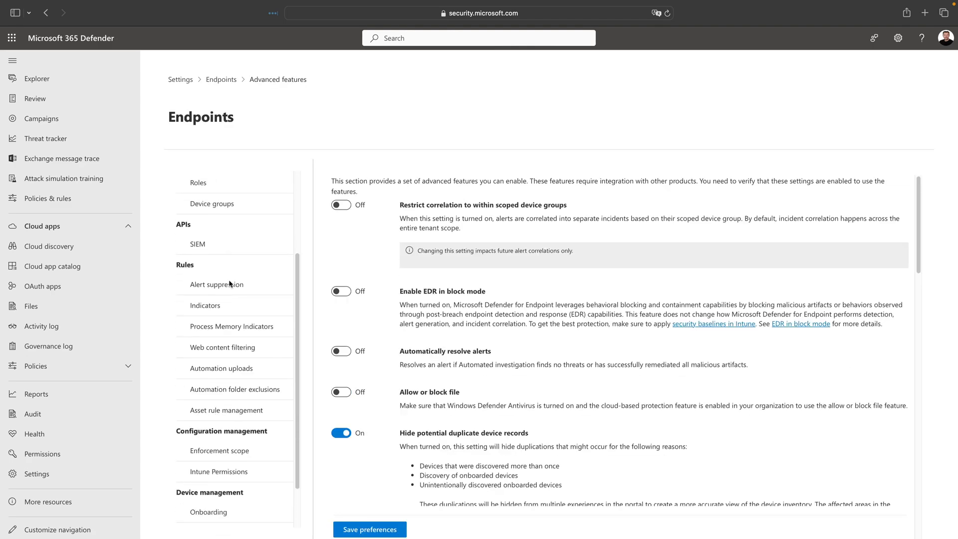
{"action": "scroll", "scroll_direction": "down", "scroll_amount": 3}
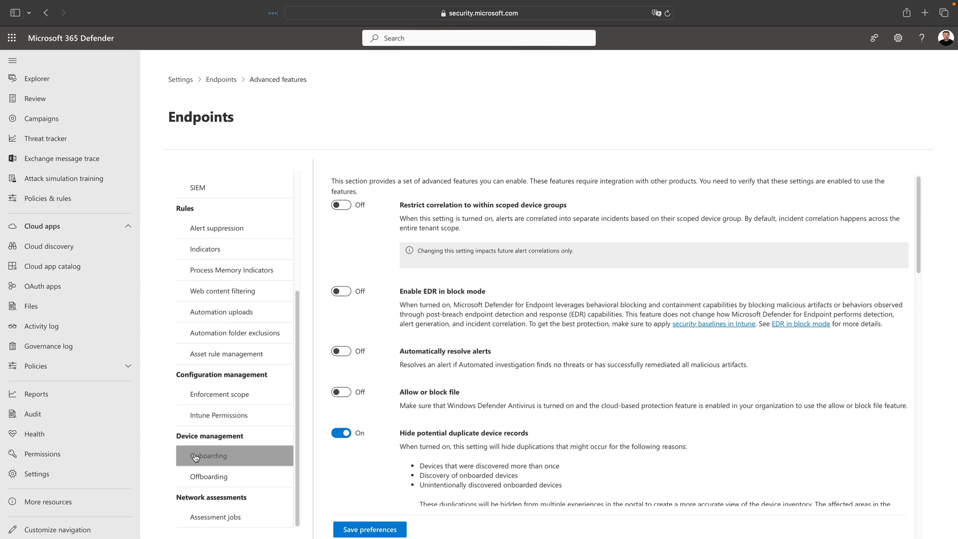
{"action": "left_click", "coordinate": [209, 455]}
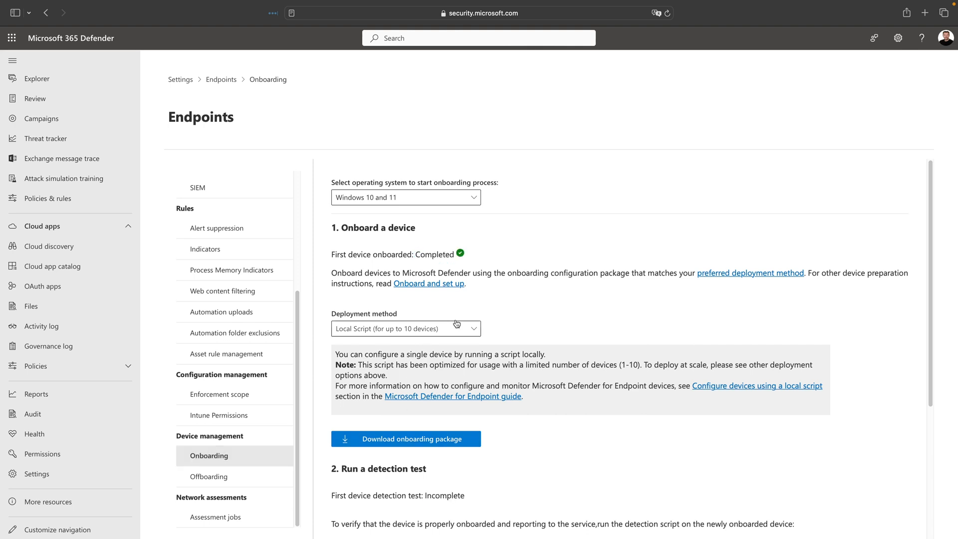
{"action": "mouse_move", "coordinate": [608, 291]}
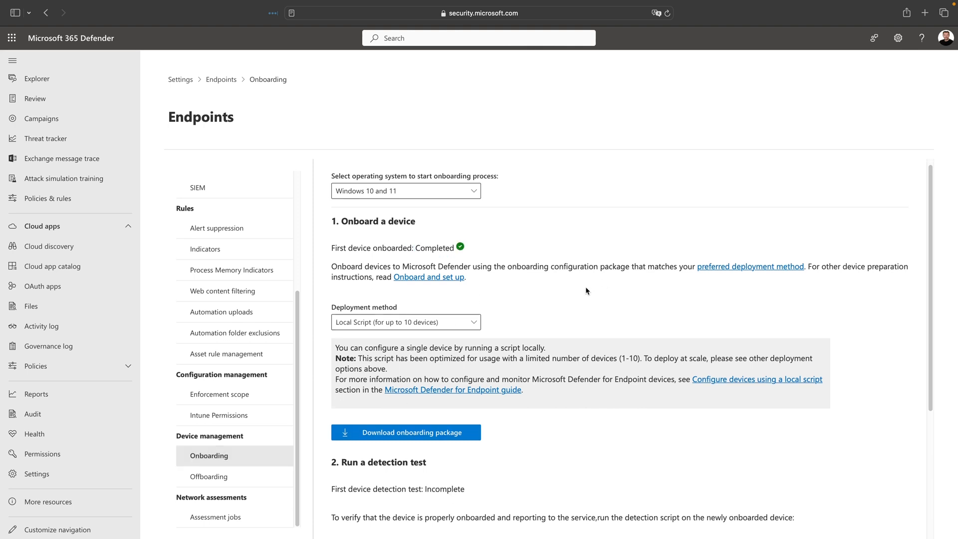
{"action": "scroll", "scroll_direction": "down", "scroll_amount": 3}
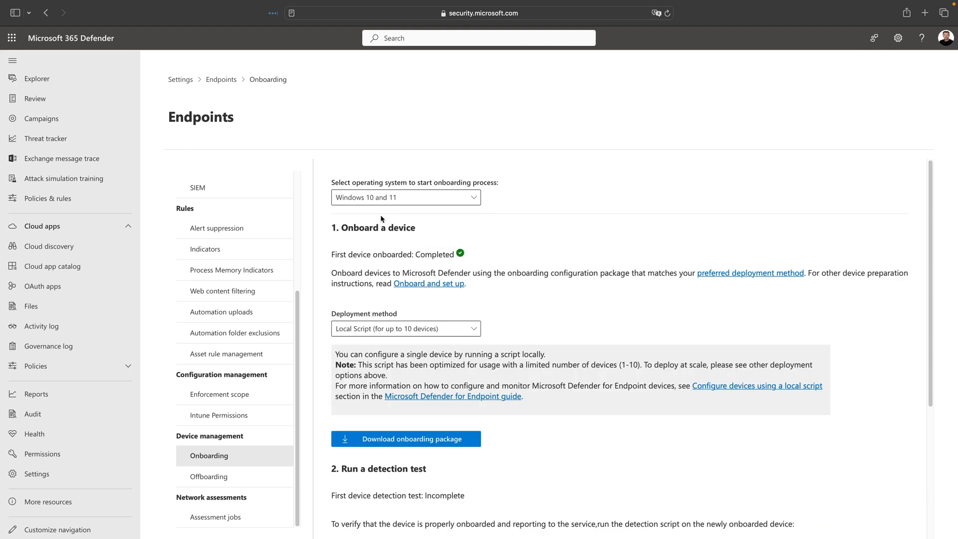
{"action": "mouse_move", "coordinate": [515, 265]}
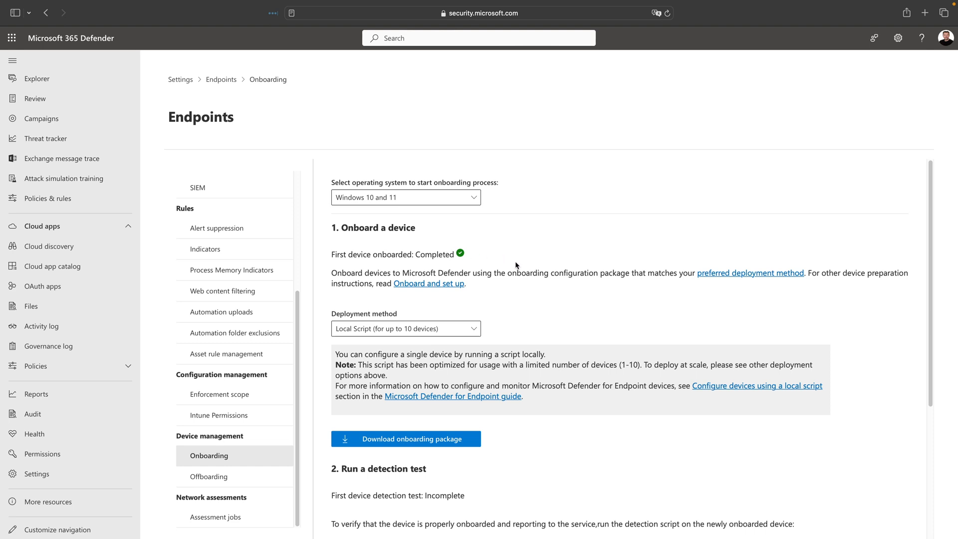
{"action": "scroll", "scroll_direction": "down", "scroll_amount": 3}
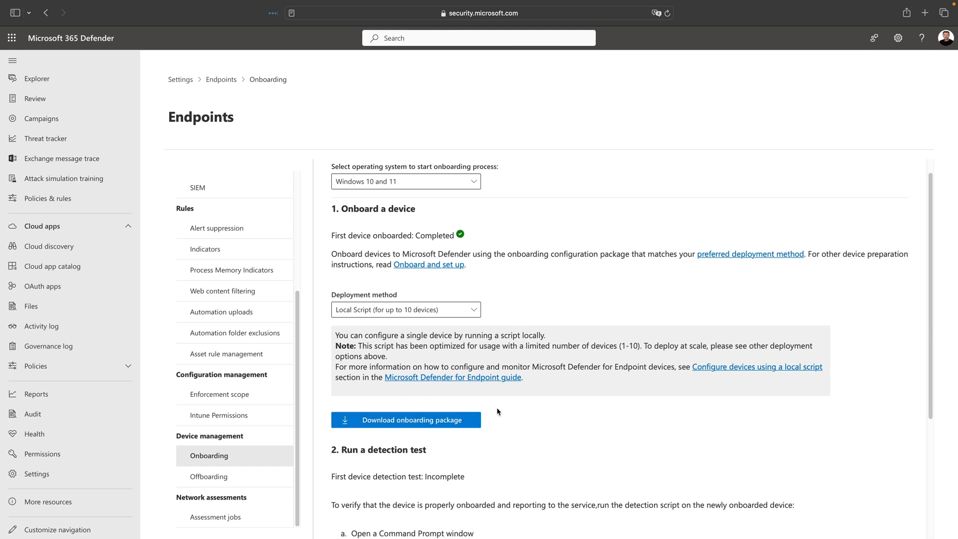
{"action": "mouse_move", "coordinate": [506, 409]}
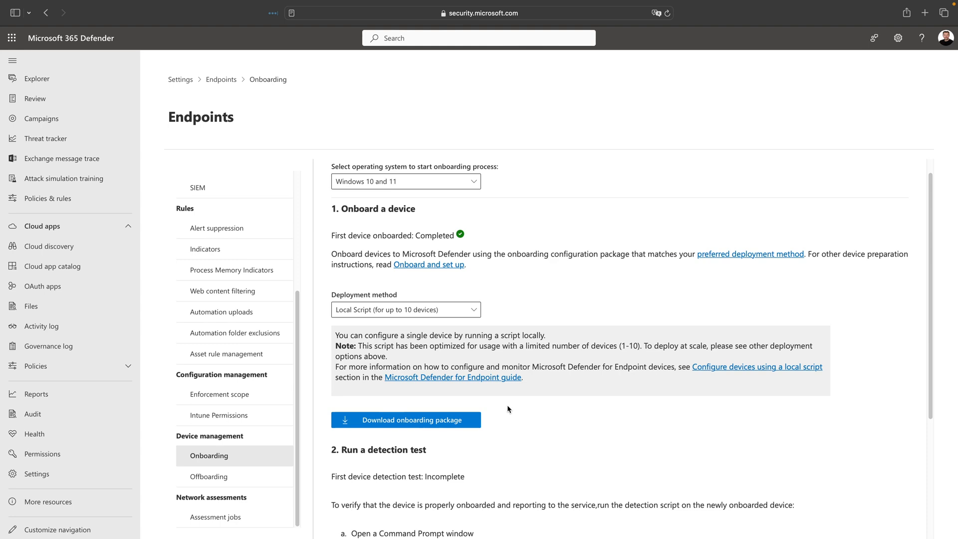
{"action": "mouse_move", "coordinate": [502, 406]}
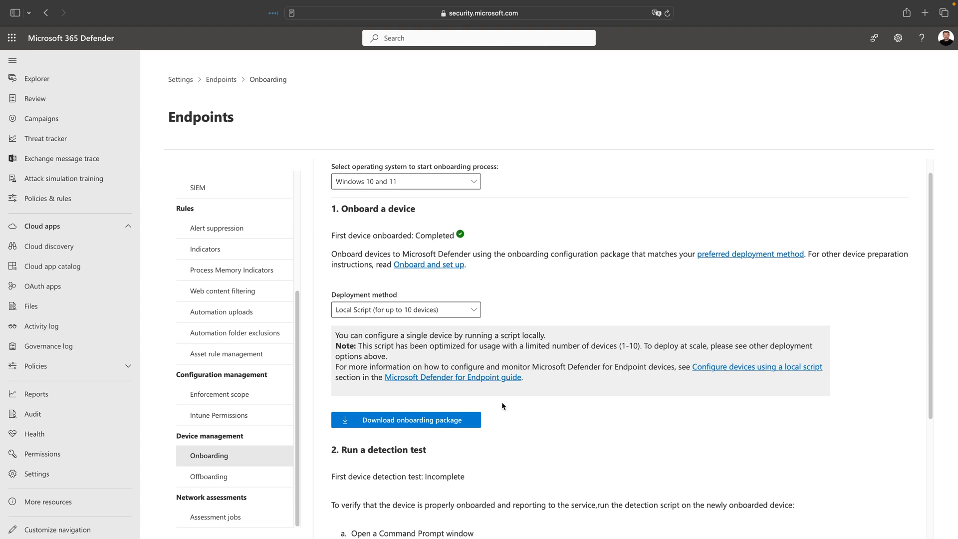
{"action": "scroll", "scroll_direction": "down", "scroll_amount": 3}
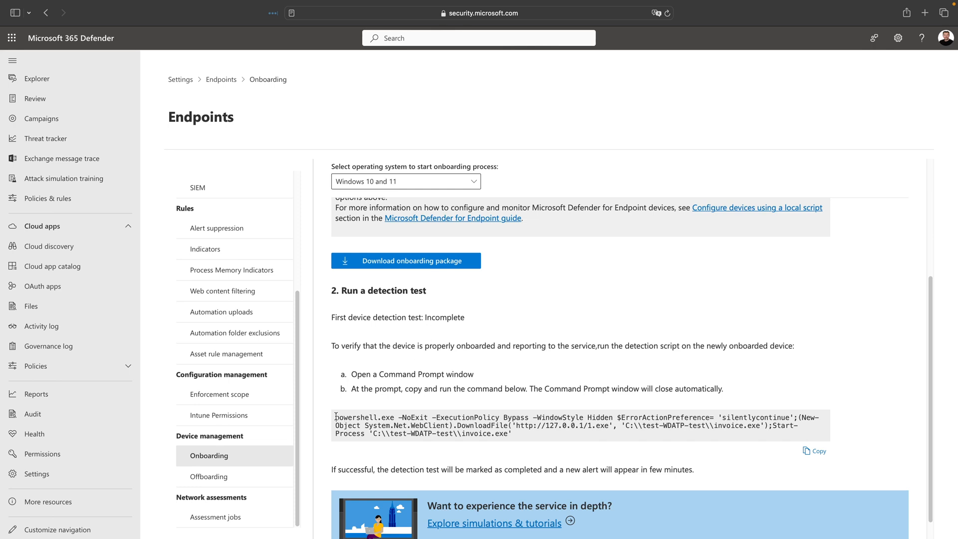
{"action": "mouse_move", "coordinate": [522, 417]}
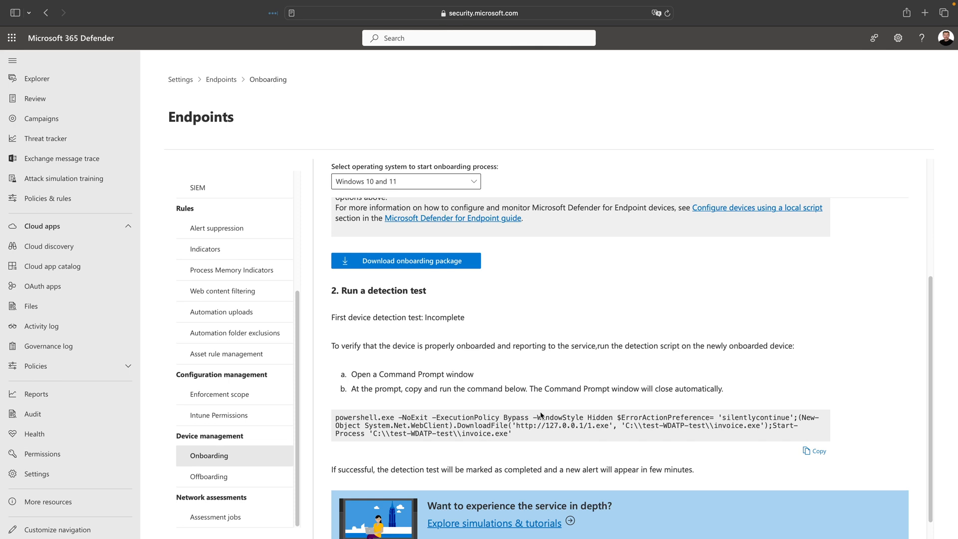
{"action": "left_click", "coordinate": [405, 180]}
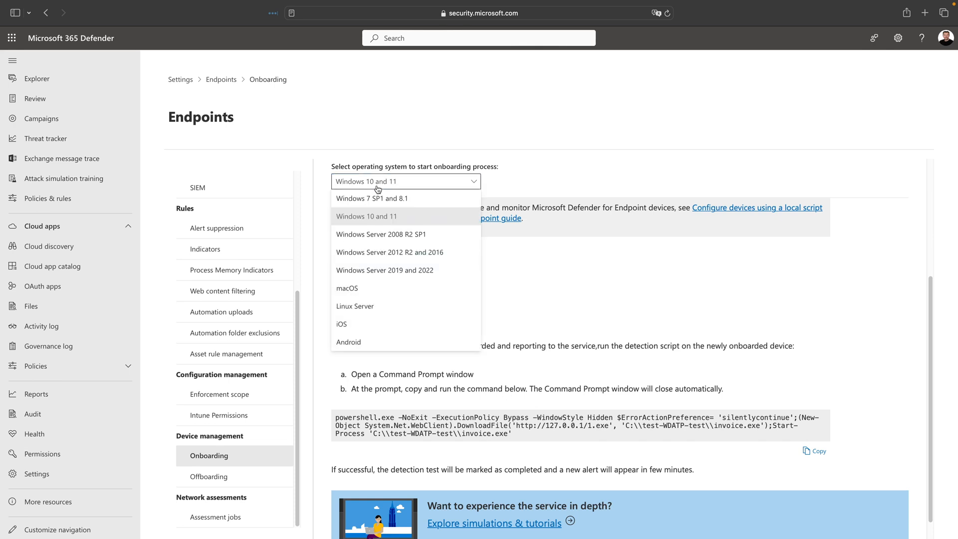
{"action": "mouse_move", "coordinate": [399, 182]}
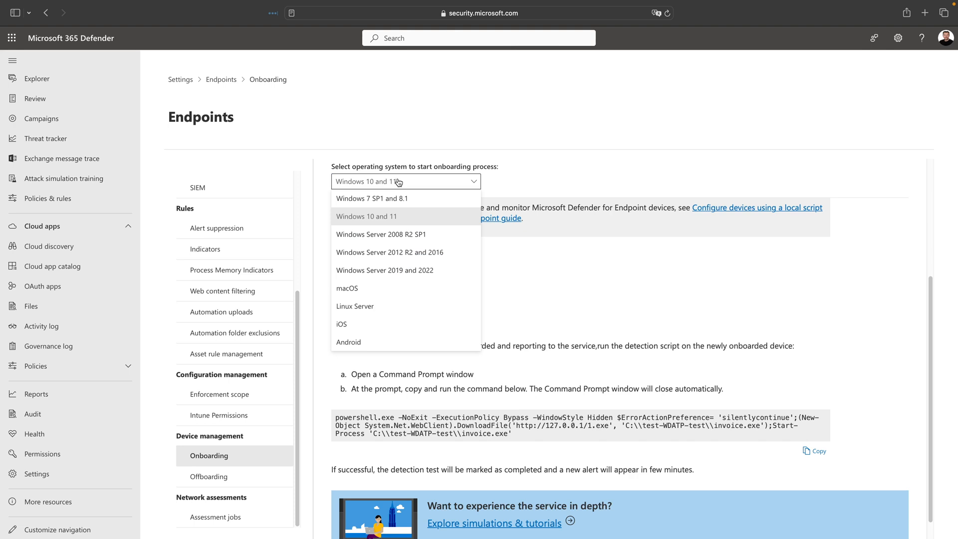
{"action": "mouse_move", "coordinate": [368, 288]}
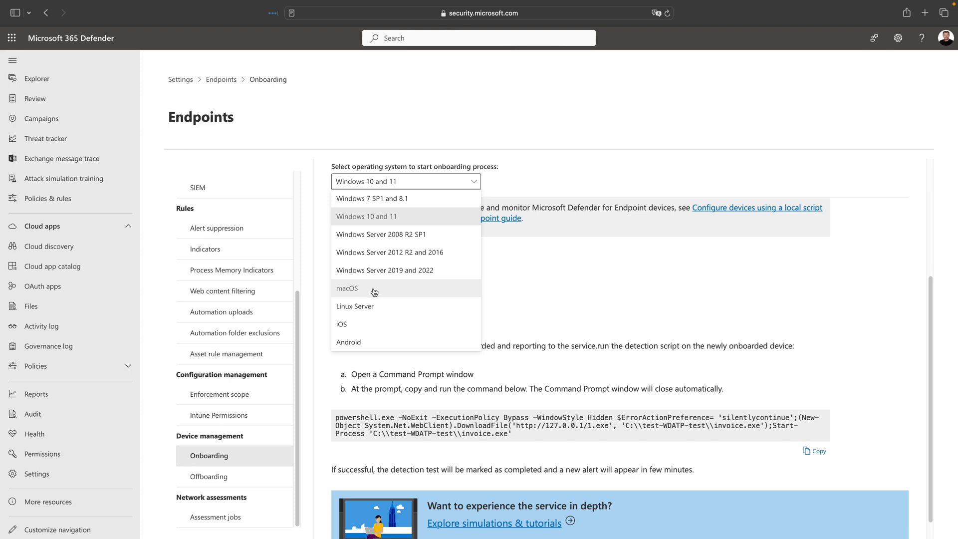
{"action": "mouse_move", "coordinate": [376, 305]}
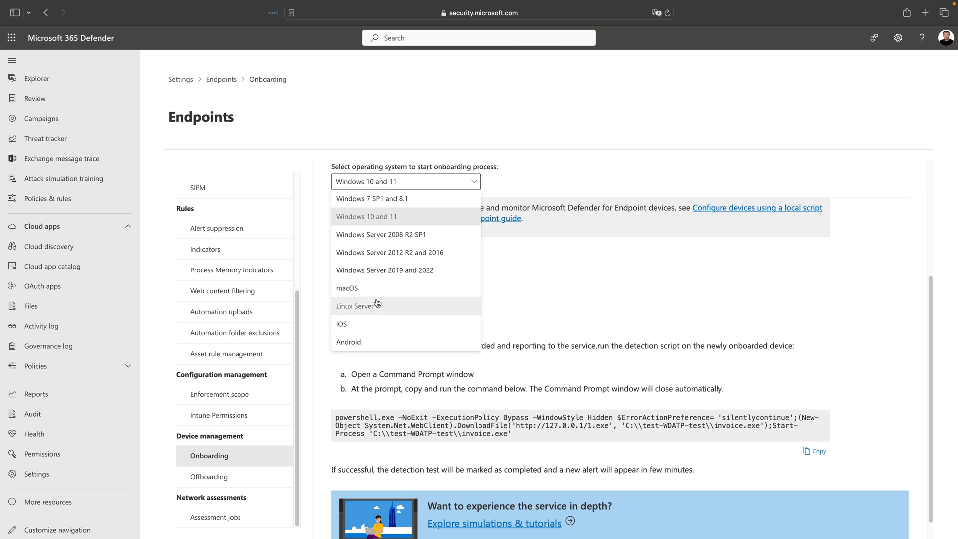
{"action": "mouse_move", "coordinate": [414, 341]}
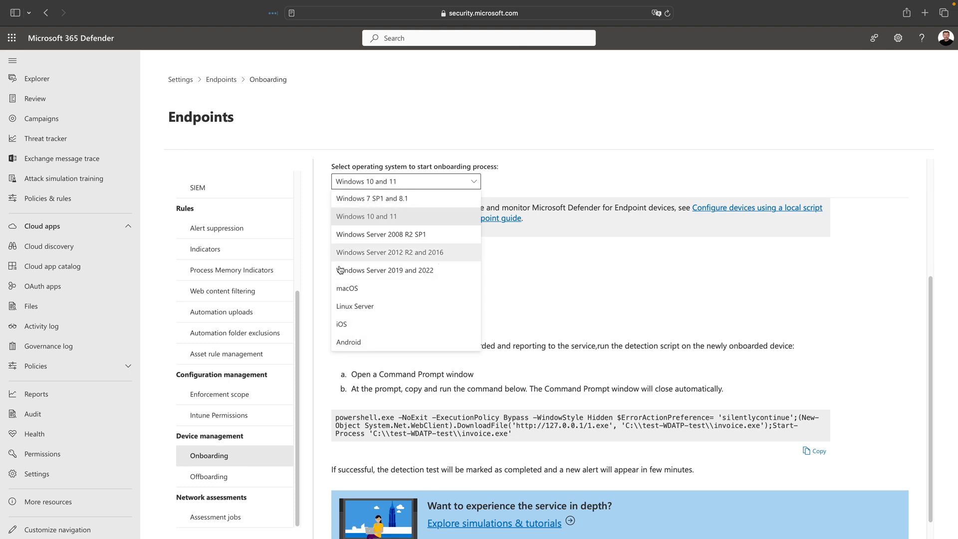
{"action": "mouse_move", "coordinate": [384, 188]}
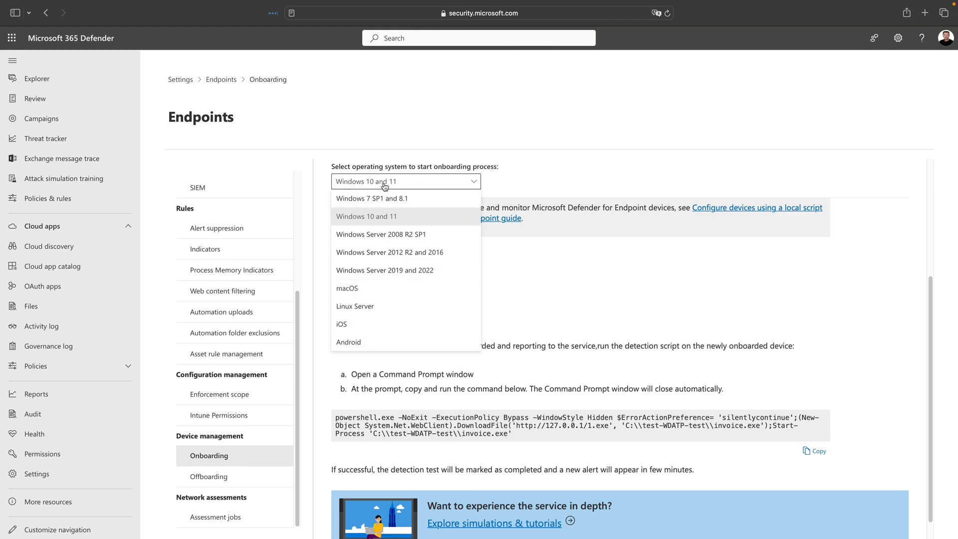
{"action": "left_click", "coordinate": [365, 216]}
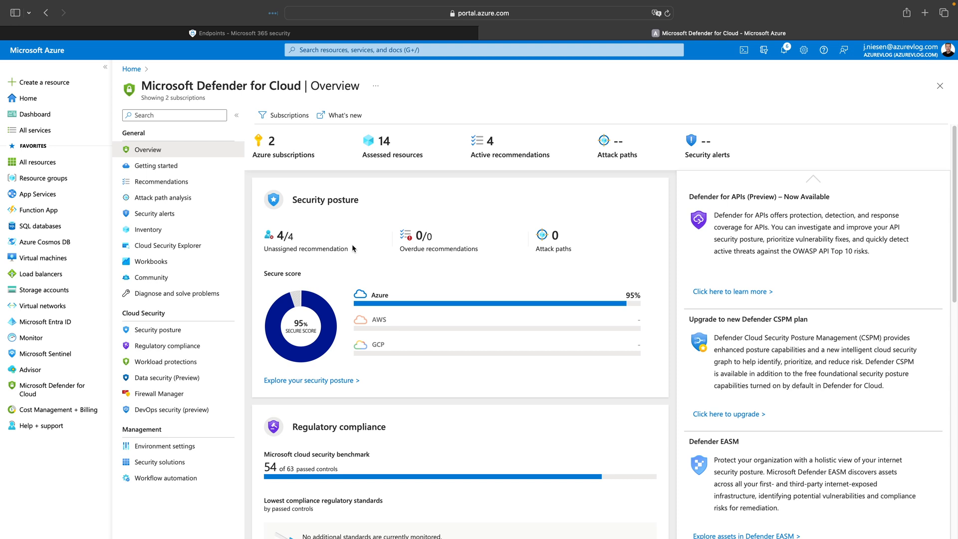
{"action": "mouse_move", "coordinate": [44, 389]}
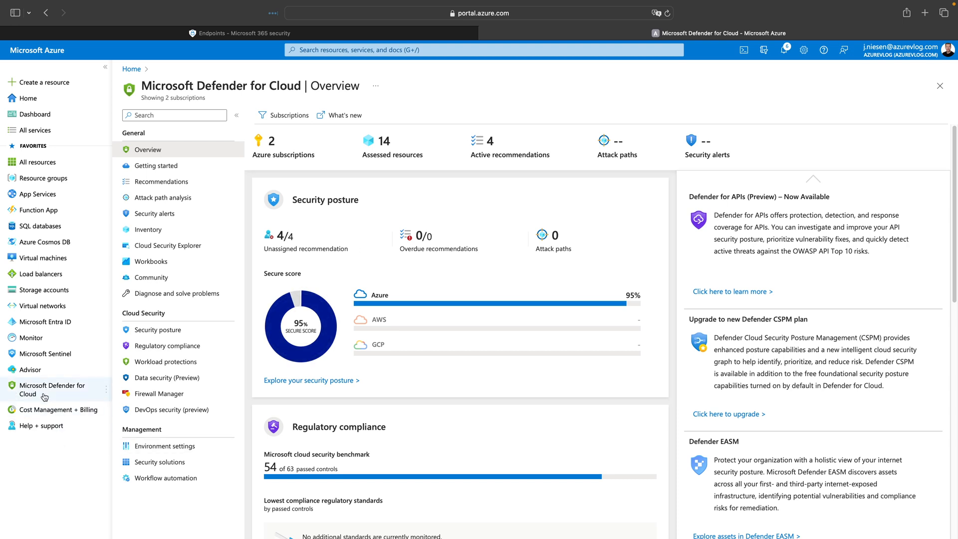
{"action": "mouse_move", "coordinate": [45, 389]}
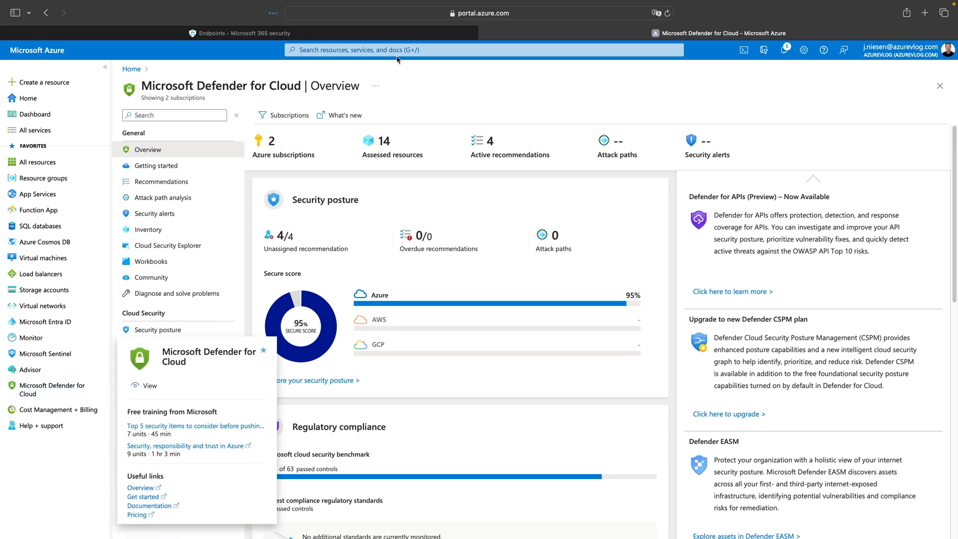
{"action": "type", "text": "De"}
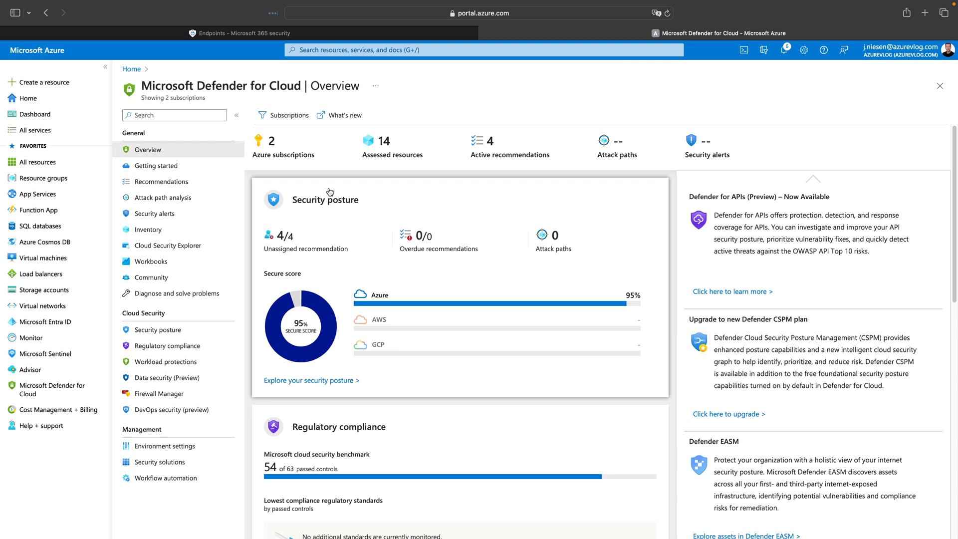
{"action": "mouse_move", "coordinate": [364, 202]}
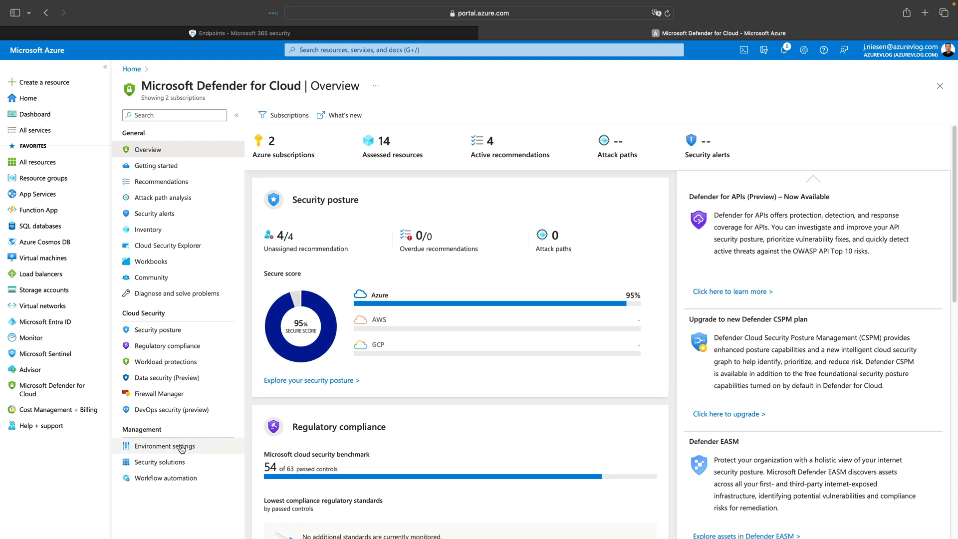
In Environment settings, expand Tenant Root Group and select the JN-S01 subscription.
{"action": "left_click", "coordinate": [164, 445]}
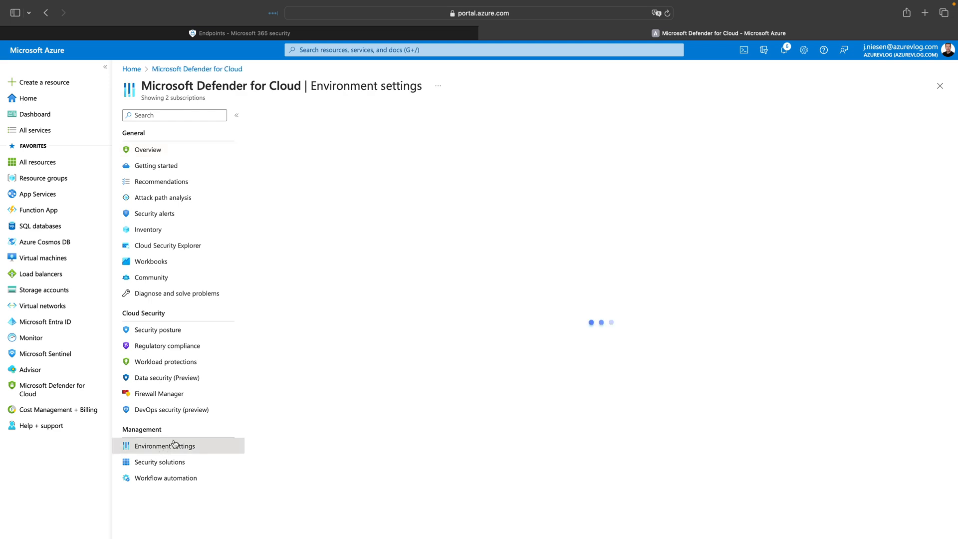
{"action": "left_click", "coordinate": [164, 446]}
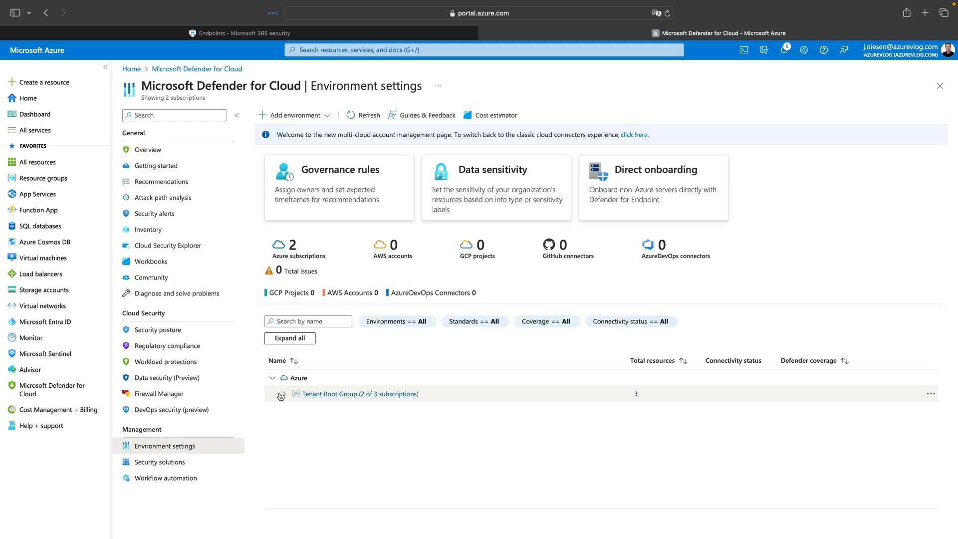
{"action": "left_click", "coordinate": [280, 396]}
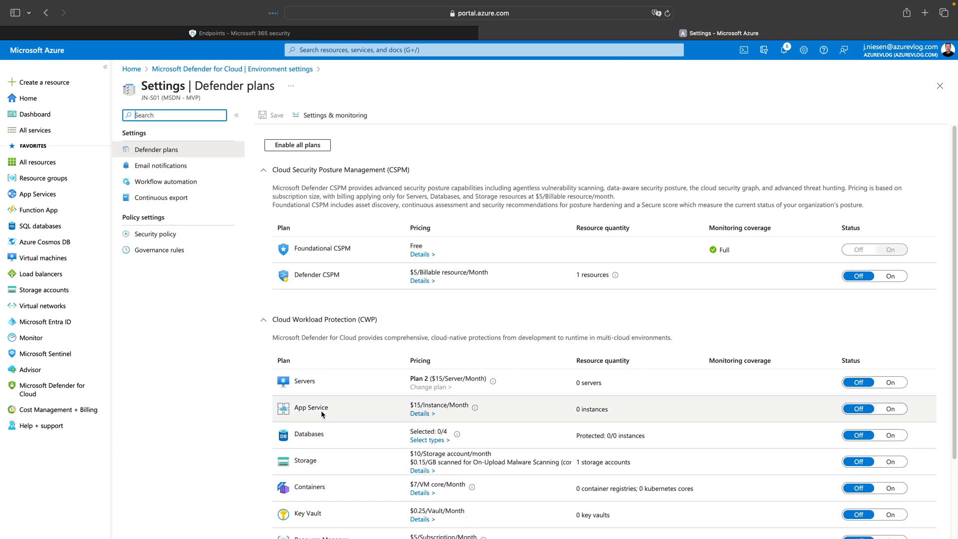
{"action": "scroll", "scroll_direction": "down", "scroll_amount": 3}
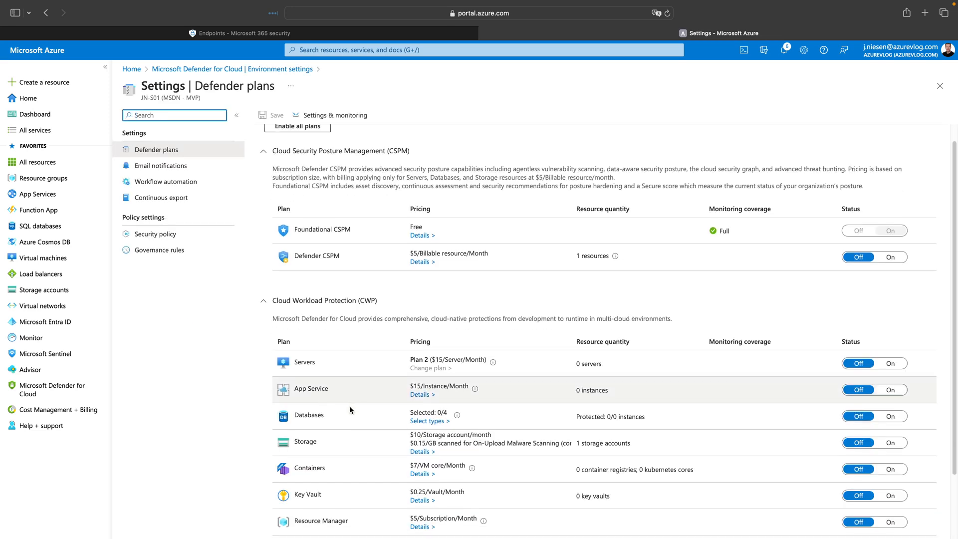
{"action": "scroll", "scroll_direction": "down", "scroll_amount": 3}
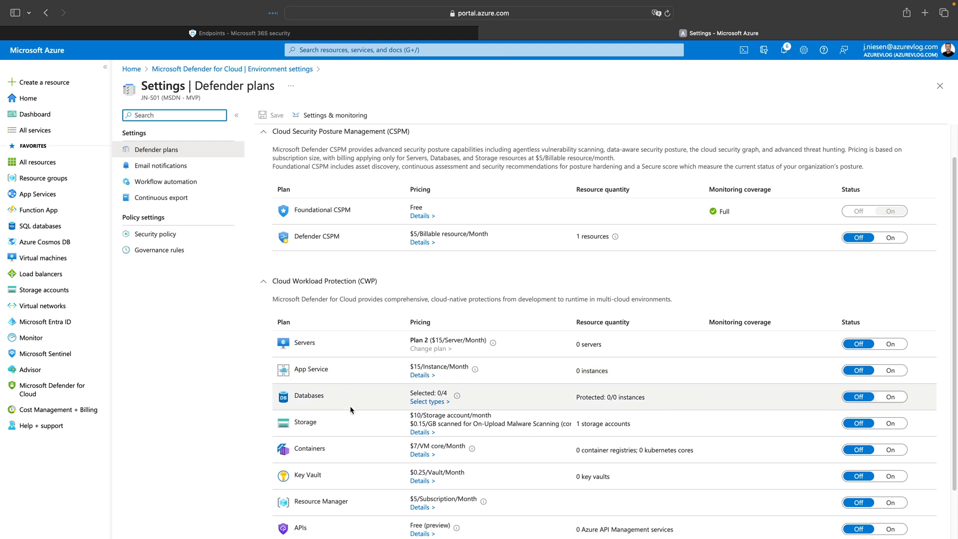
{"action": "mouse_move", "coordinate": [346, 400]}
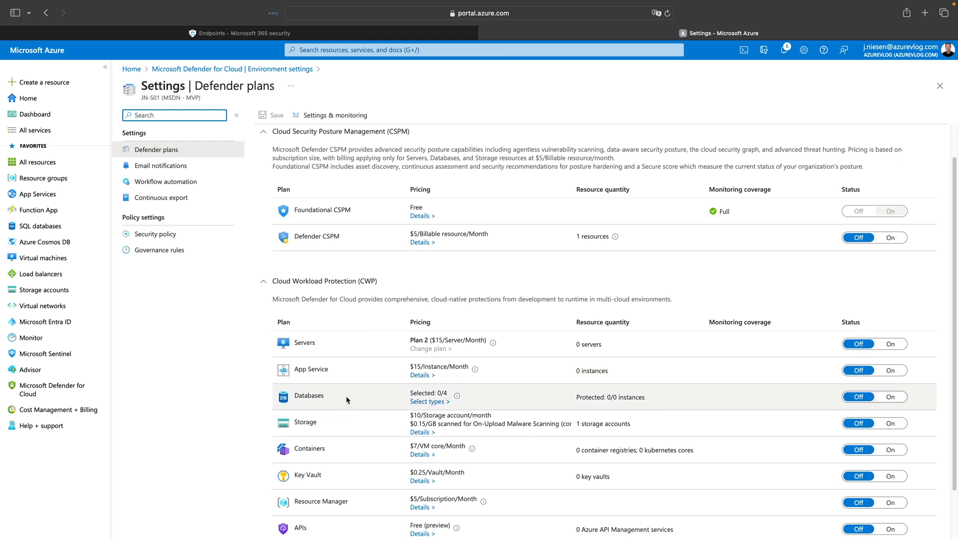
{"action": "mouse_move", "coordinate": [304, 343]}
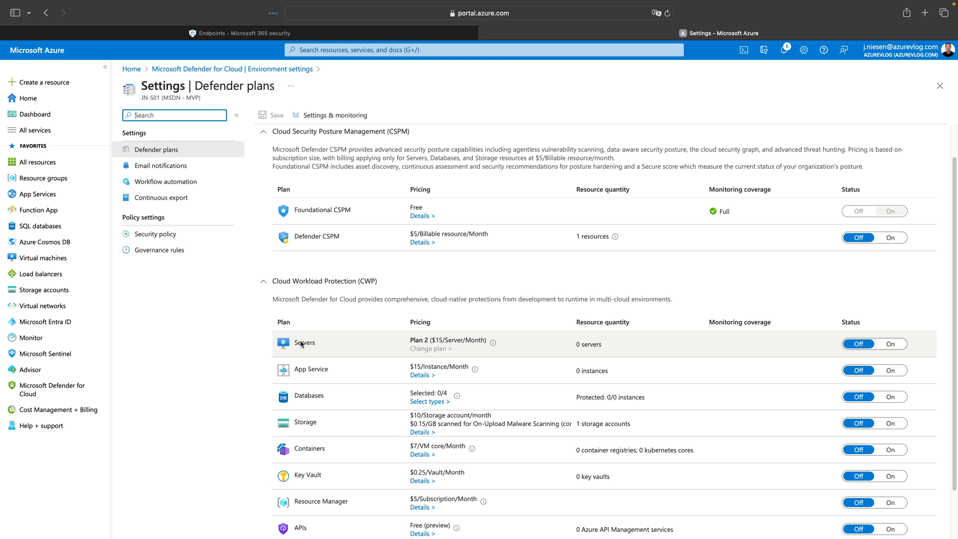
{"action": "mouse_move", "coordinate": [366, 344]}
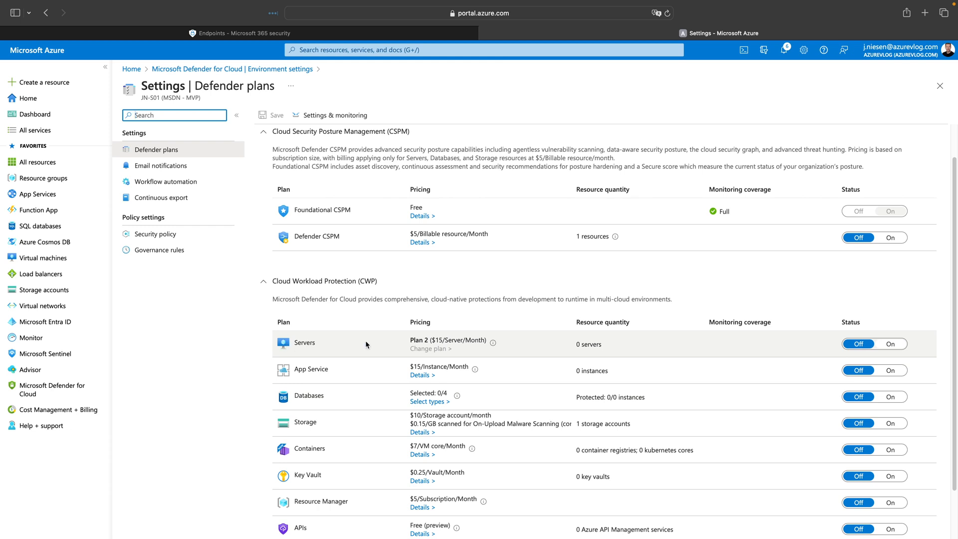
{"action": "mouse_move", "coordinate": [360, 392]}
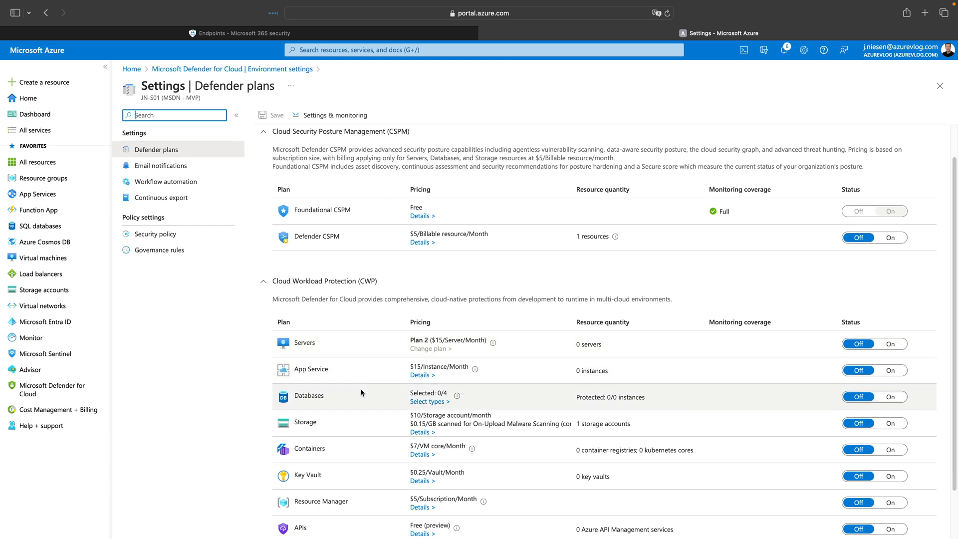
{"action": "mouse_move", "coordinate": [356, 428]}
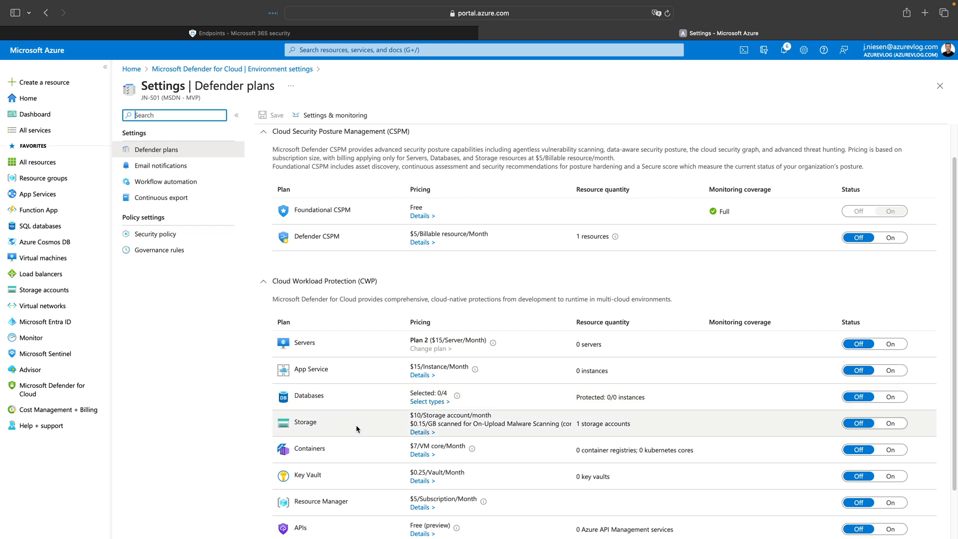
{"action": "mouse_move", "coordinate": [362, 430]}
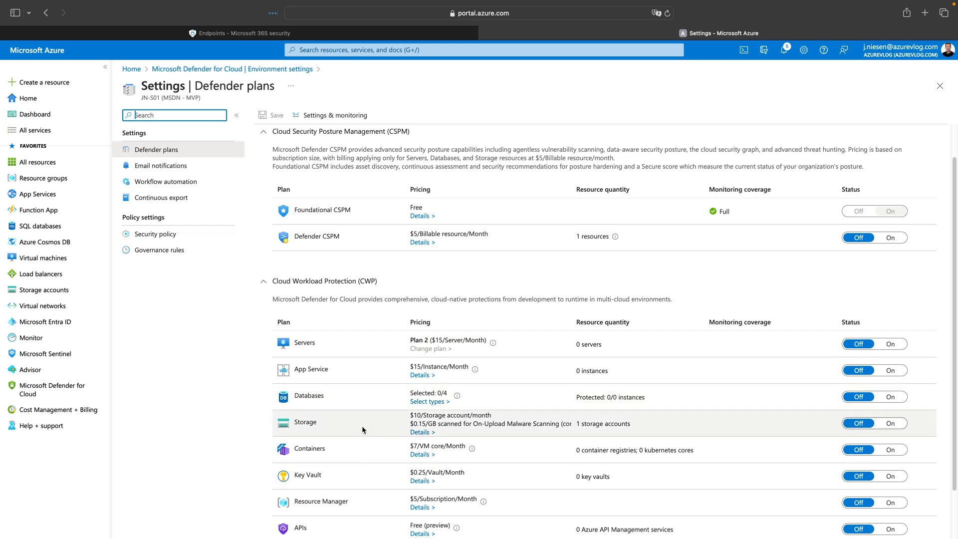
{"action": "mouse_move", "coordinate": [817, 346]}
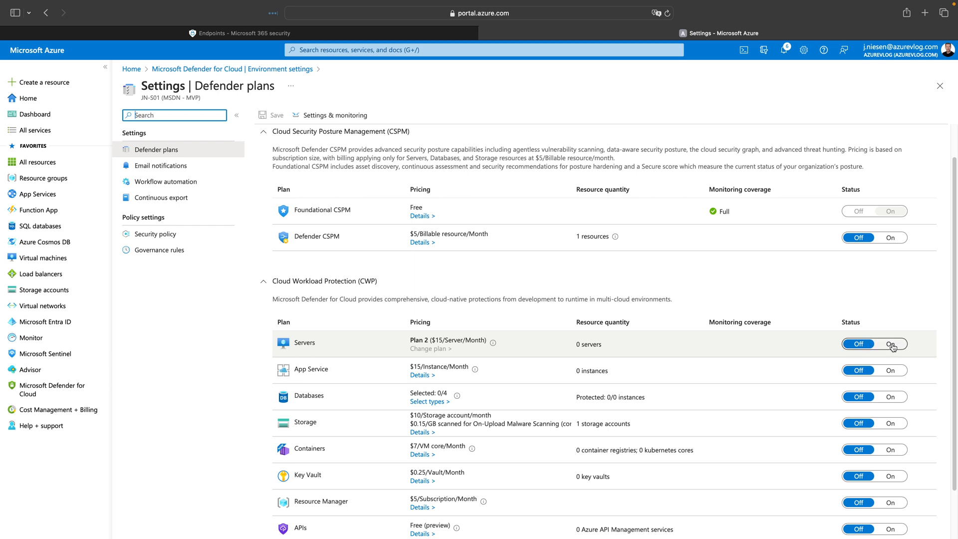
Turn the Servers plan On for JN-S01 and save the Defender plan settings.
{"action": "left_click", "coordinate": [891, 343]}
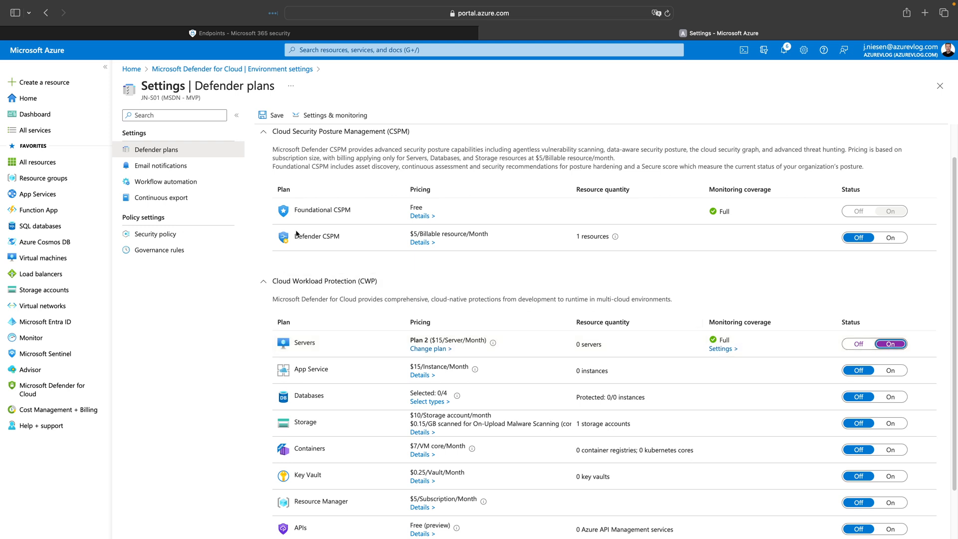
{"action": "left_click", "coordinate": [273, 114]}
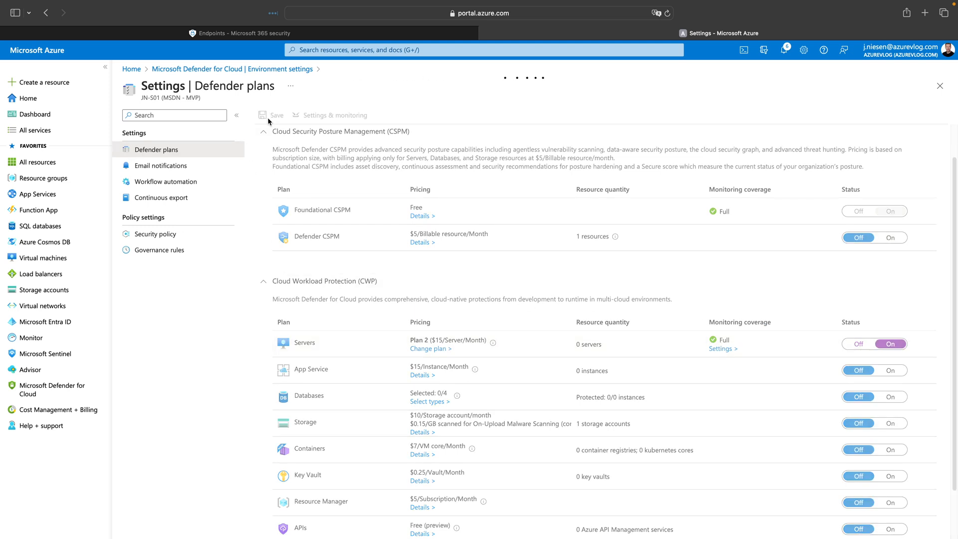
{"action": "left_click", "coordinate": [275, 115]}
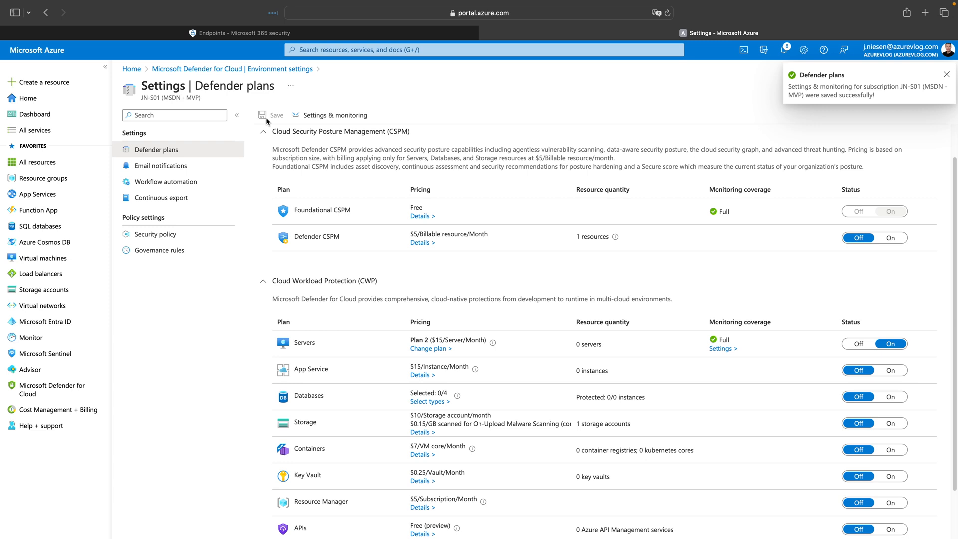
{"action": "left_click", "coordinate": [947, 74]}
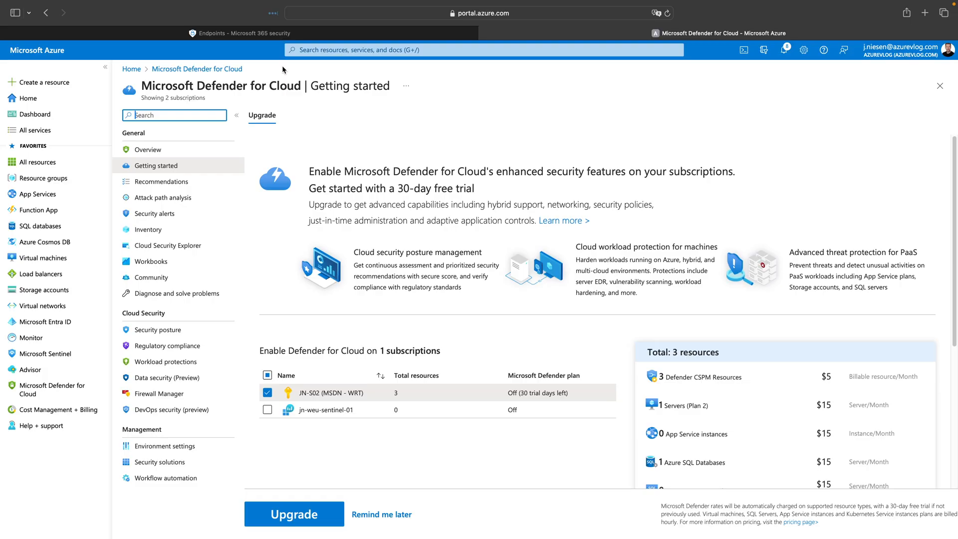
Create test VM JNWEUTESTVM01 in resource group JN-WEU-TESTVM-01 from Virtual machines.
{"action": "left_click", "coordinate": [483, 49]}
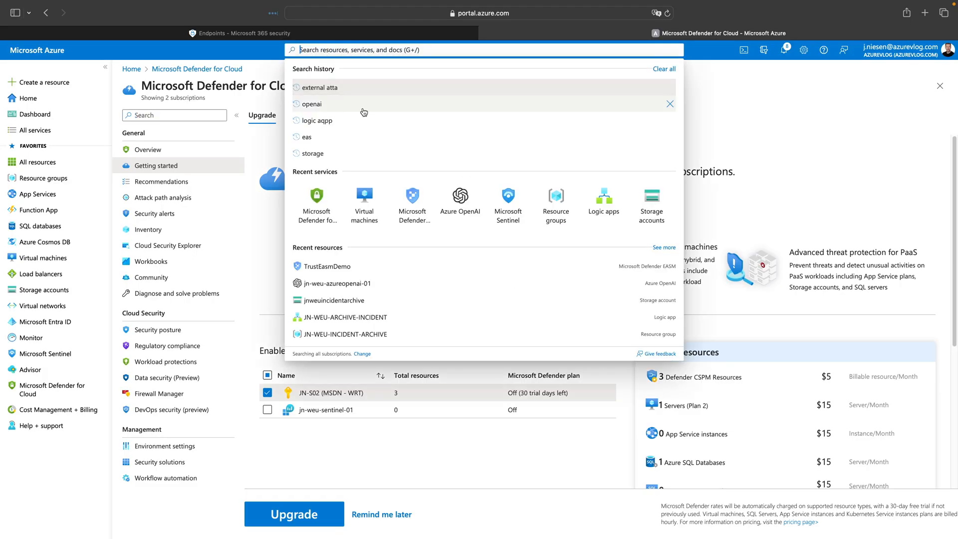
{"action": "left_click", "coordinate": [364, 202]}
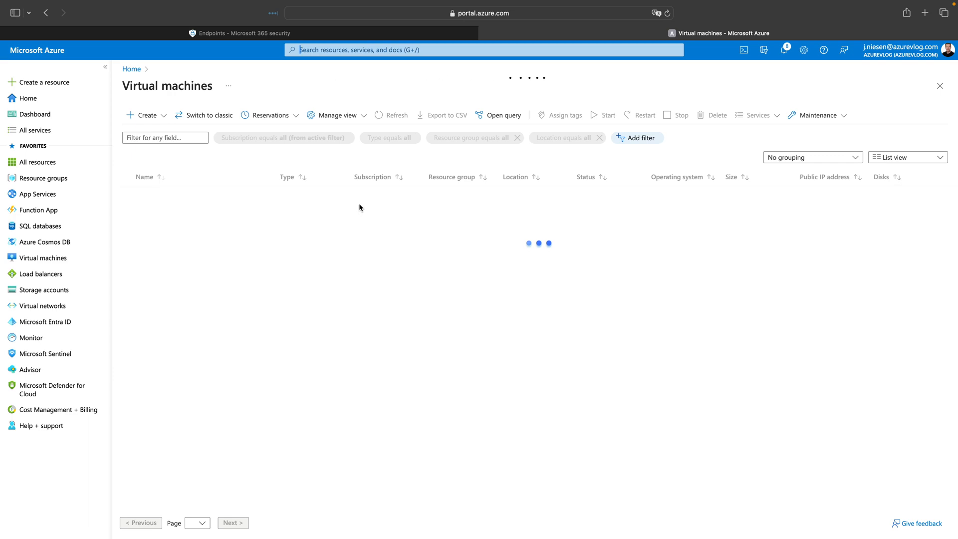
{"action": "left_click", "coordinate": [142, 115]}
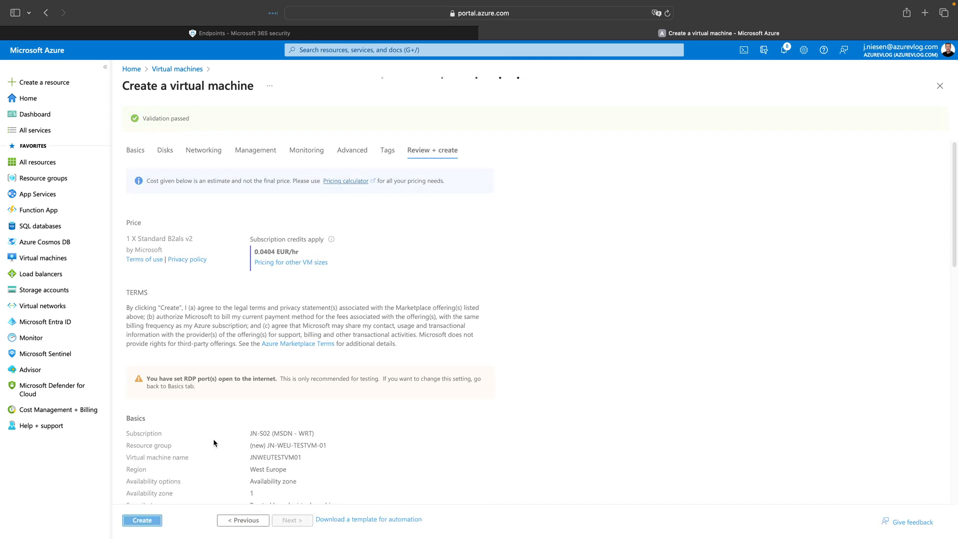
{"action": "left_click", "coordinate": [142, 519]}
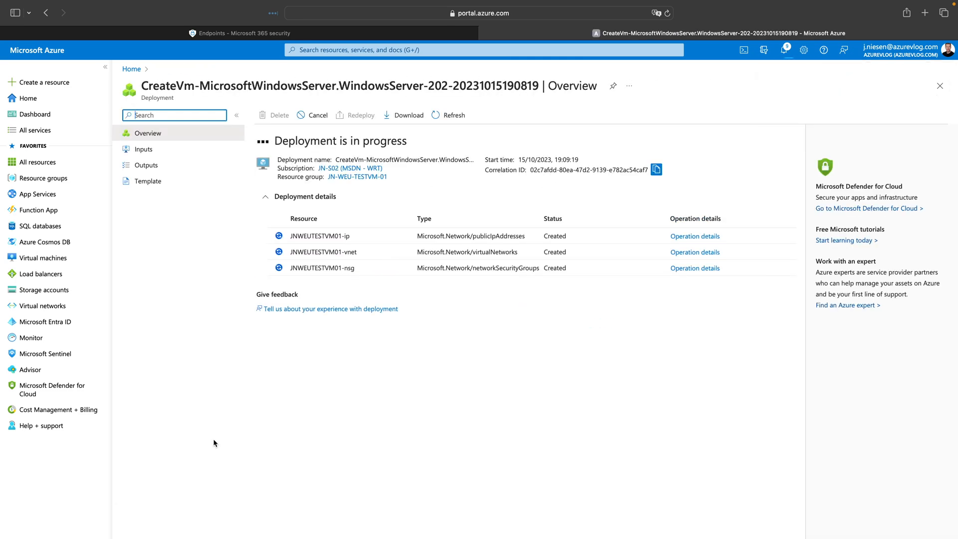
Switch to the Microsoft 365 Defender tab while the VM deployment continues.
{"action": "left_click", "coordinate": [160, 33]}
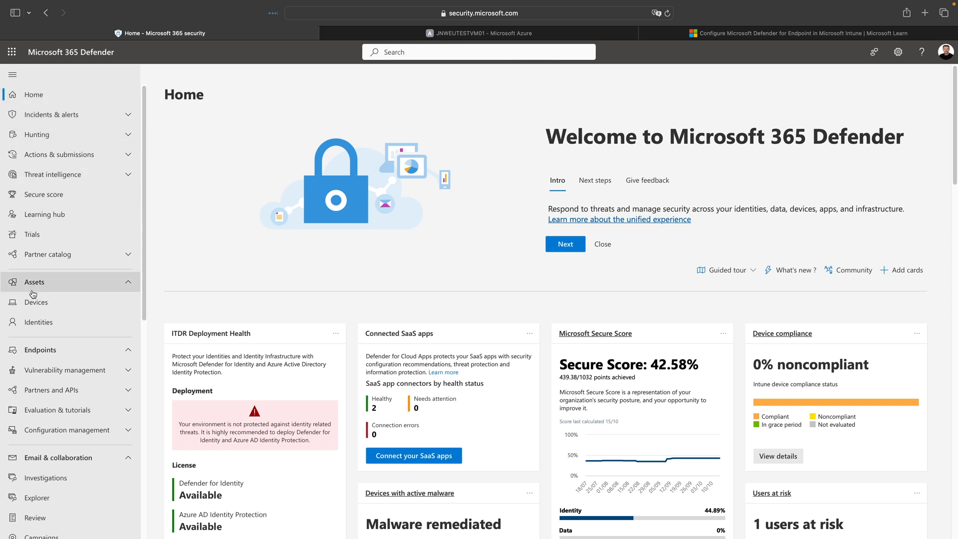
{"action": "left_click", "coordinate": [36, 302]}
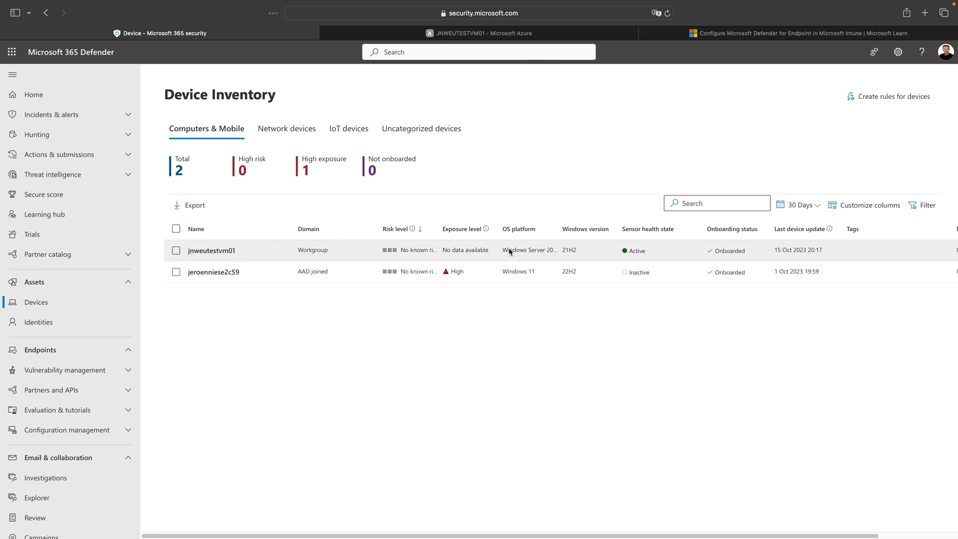
{"action": "left_click", "coordinate": [211, 250]}
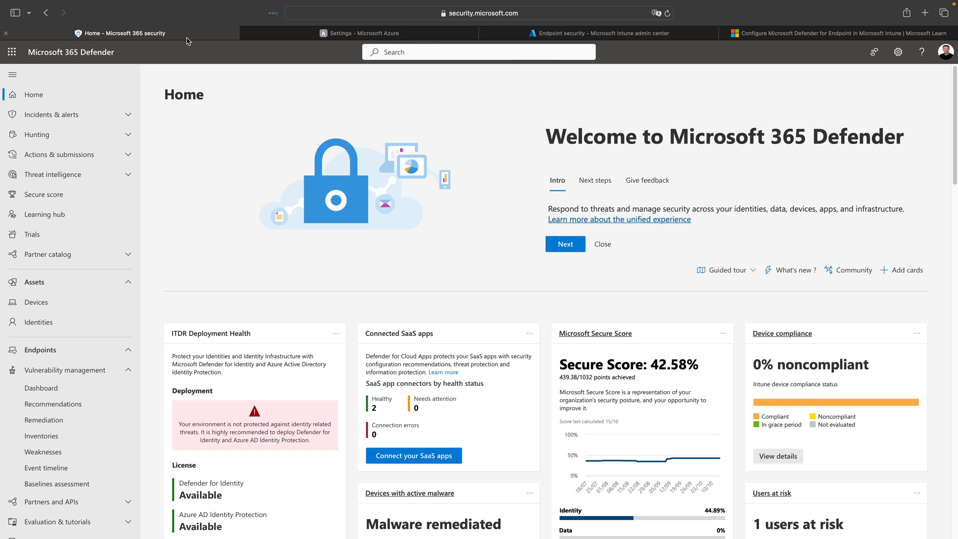
{"action": "mouse_move", "coordinate": [152, 149]}
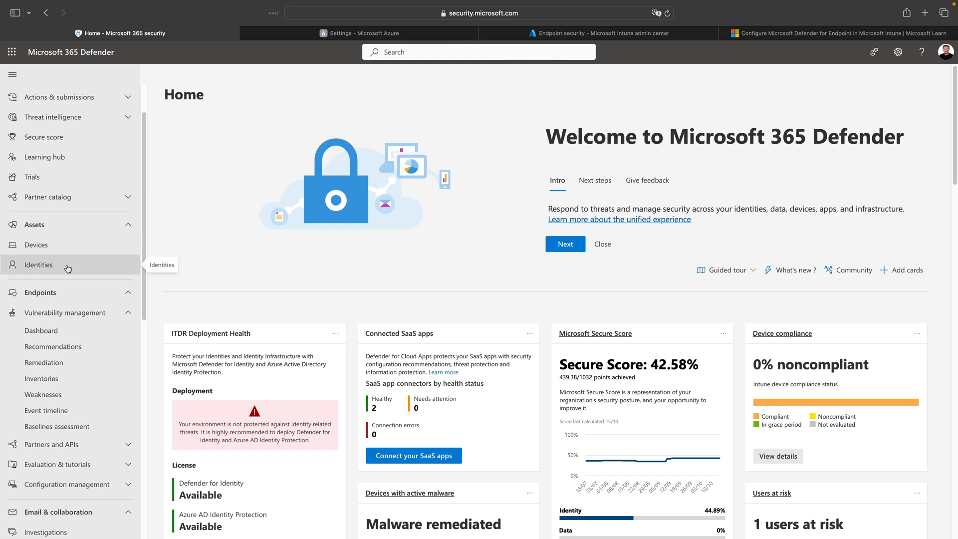
Go to Settings > Endpoints to reach the Advanced features toggles.
{"action": "scroll", "scroll_direction": "down", "scroll_amount": 3}
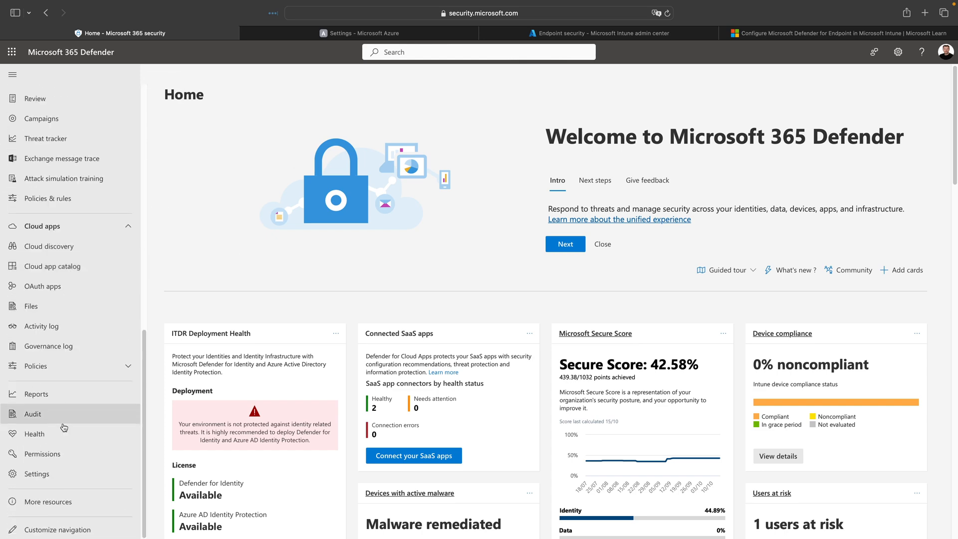
{"action": "mouse_move", "coordinate": [35, 473]}
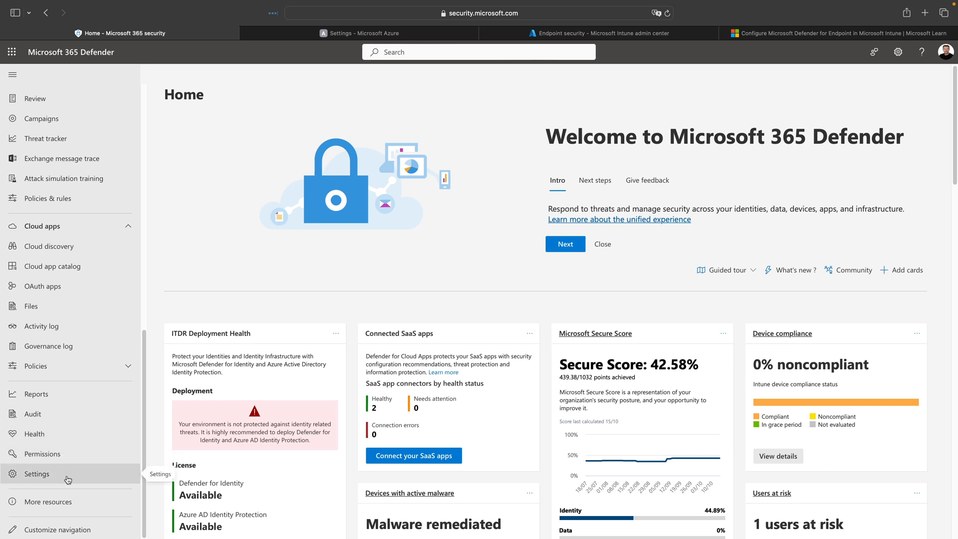
{"action": "left_click", "coordinate": [36, 473]}
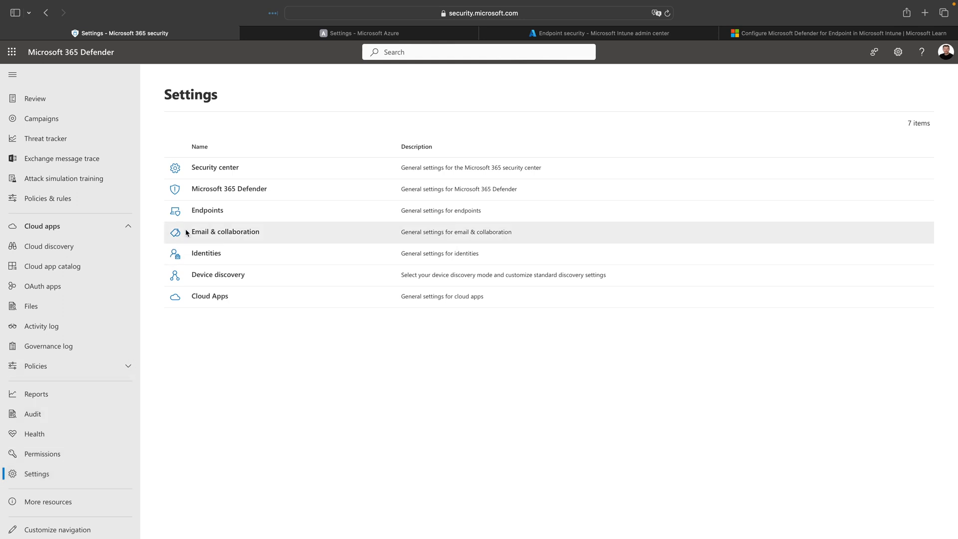
{"action": "left_click", "coordinate": [207, 210]}
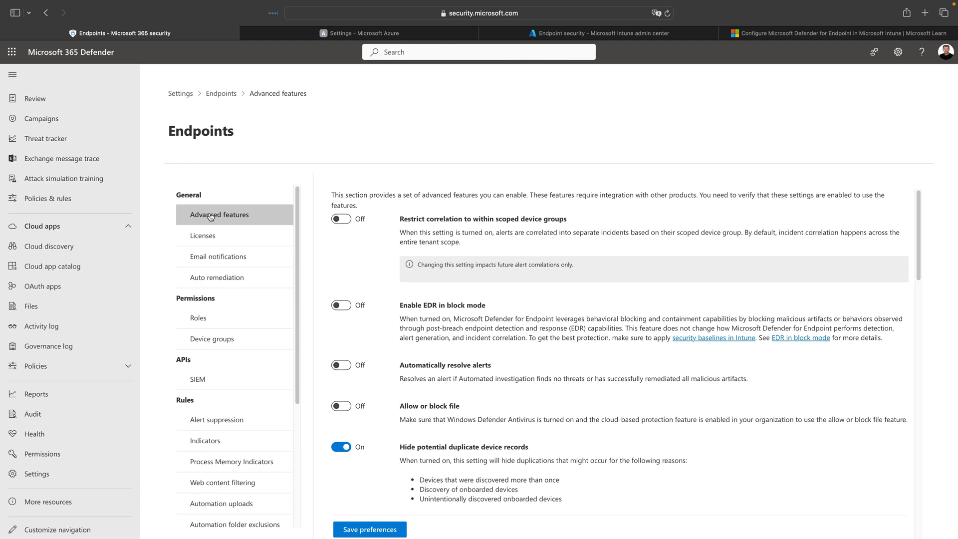
{"action": "scroll", "scroll_direction": "down", "scroll_amount": 3}
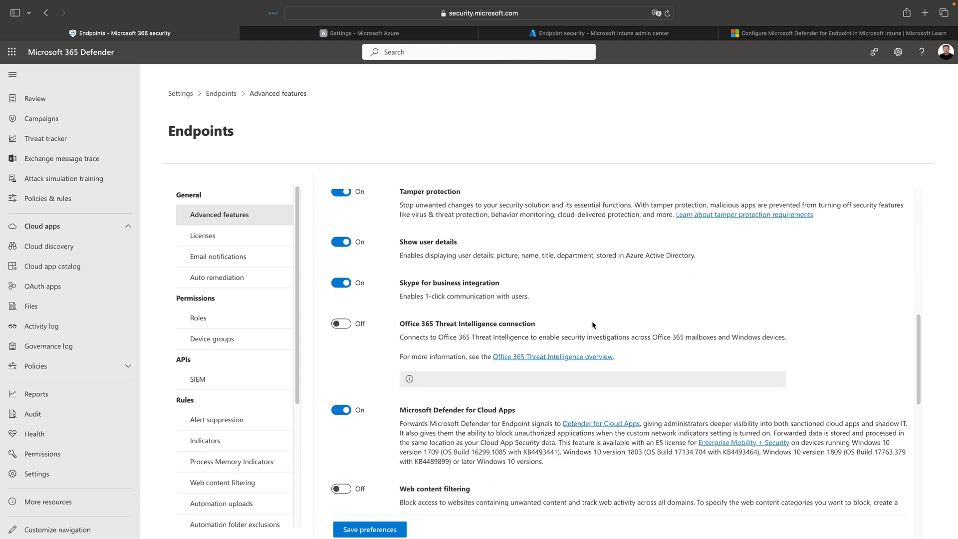
{"action": "scroll", "scroll_direction": "down", "scroll_amount": 3}
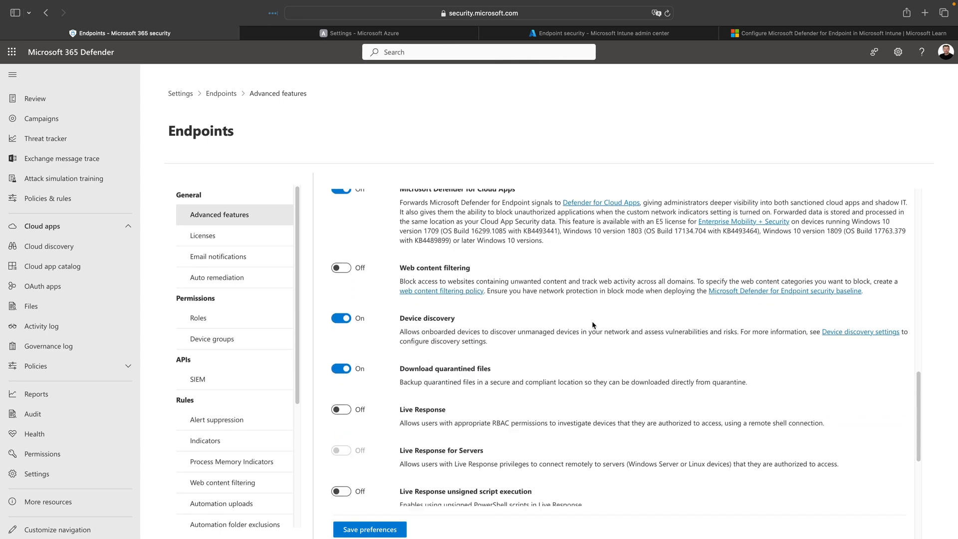
{"action": "scroll", "scroll_direction": "down", "scroll_amount": 3}
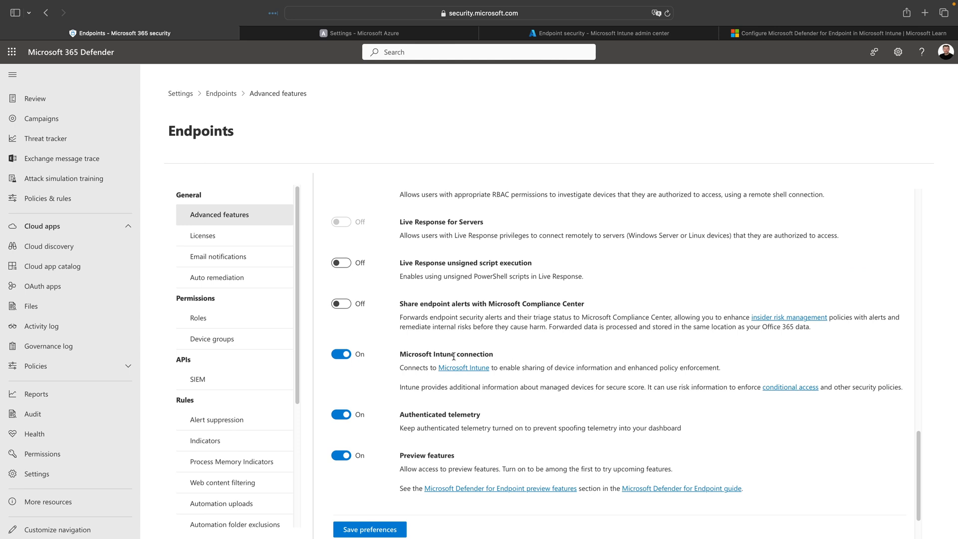
{"action": "mouse_move", "coordinate": [431, 353]}
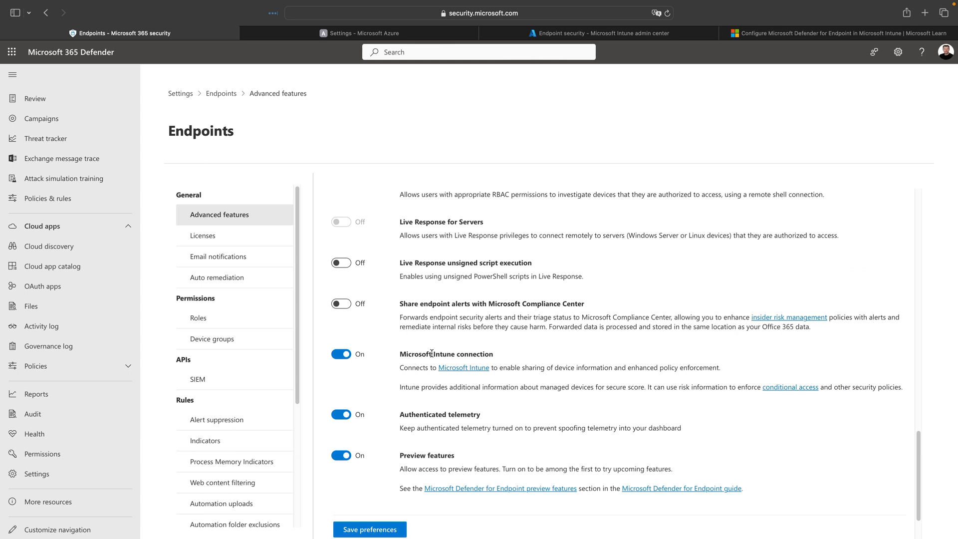
{"action": "mouse_move", "coordinate": [496, 356]}
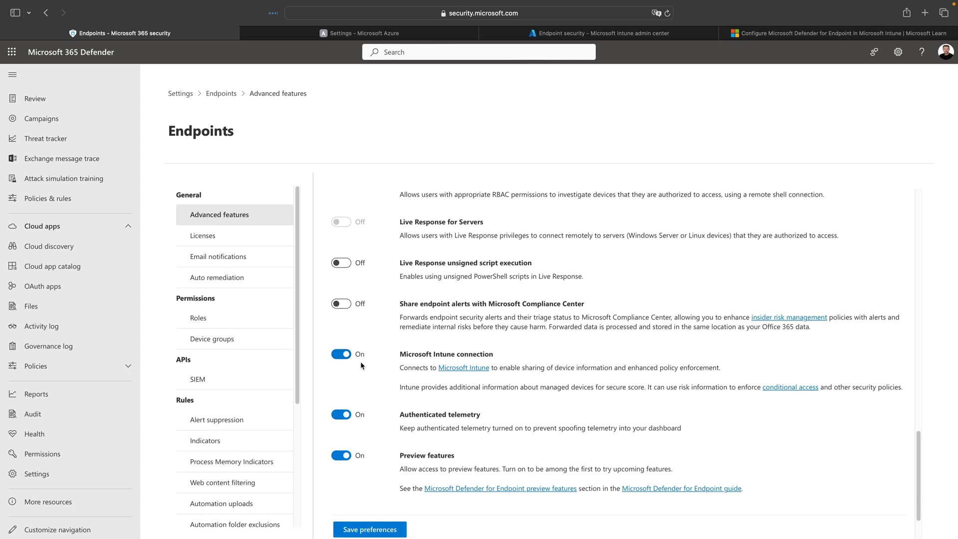
{"action": "mouse_move", "coordinate": [366, 369]}
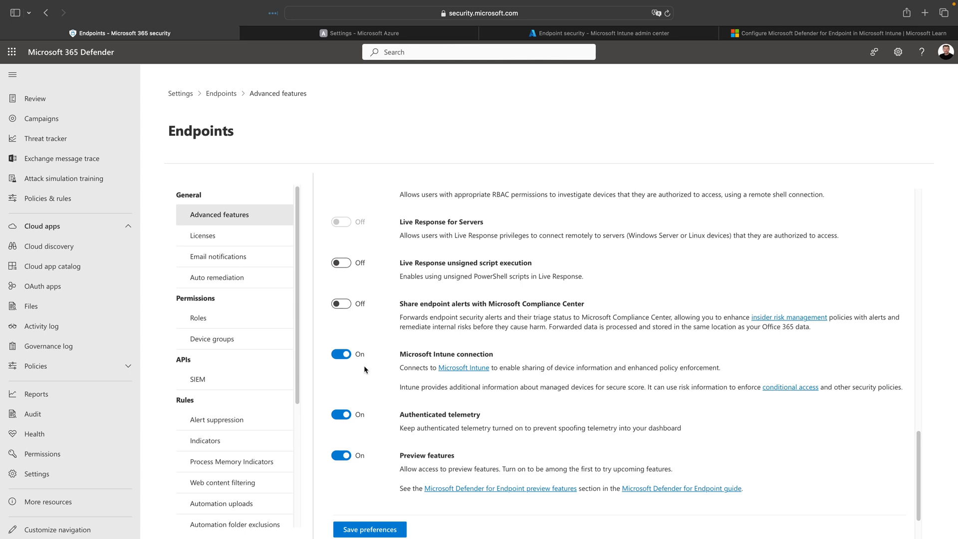
{"action": "mouse_move", "coordinate": [378, 370]}
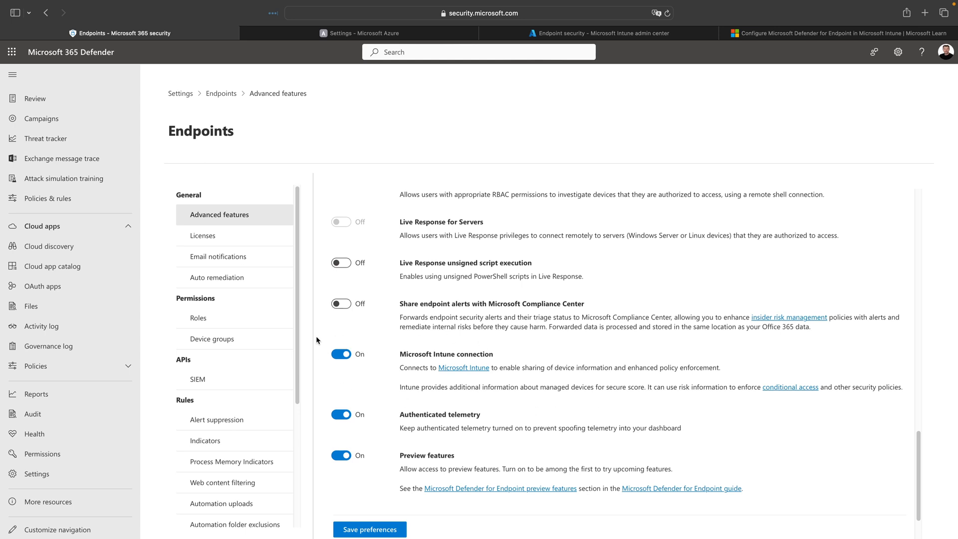
{"action": "mouse_move", "coordinate": [475, 370]}
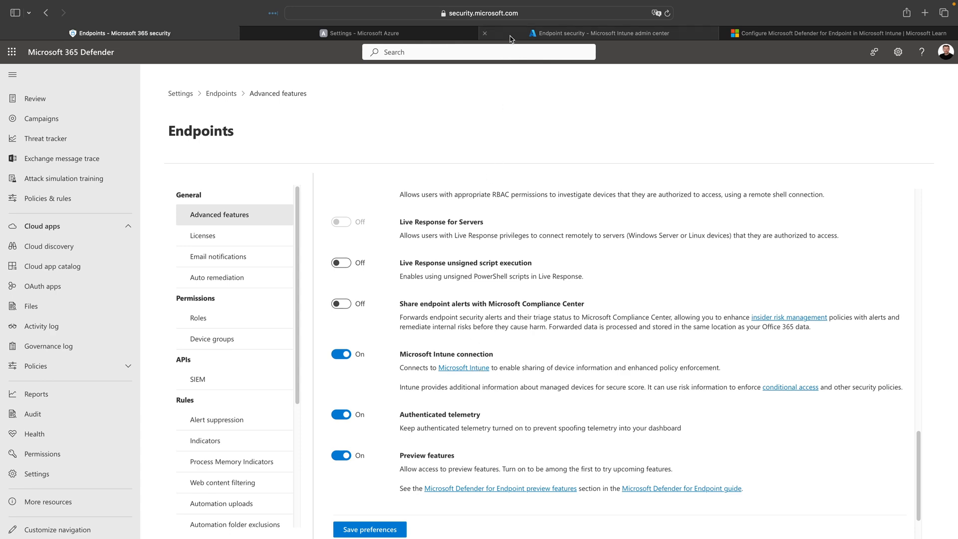
Switch to Intune admin center, glance at Devices, then return to Endpoint security.
{"action": "left_click", "coordinate": [598, 33]}
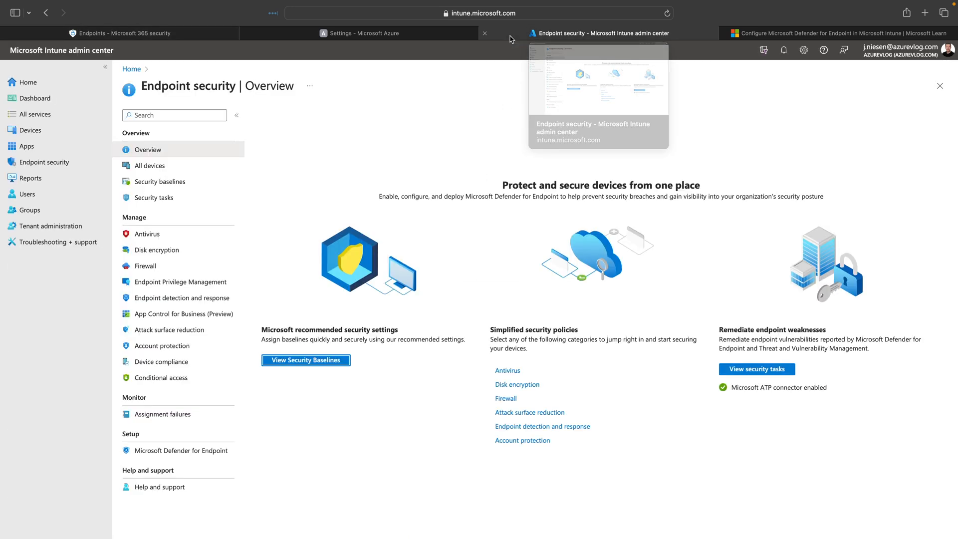
{"action": "mouse_move", "coordinate": [119, 125]}
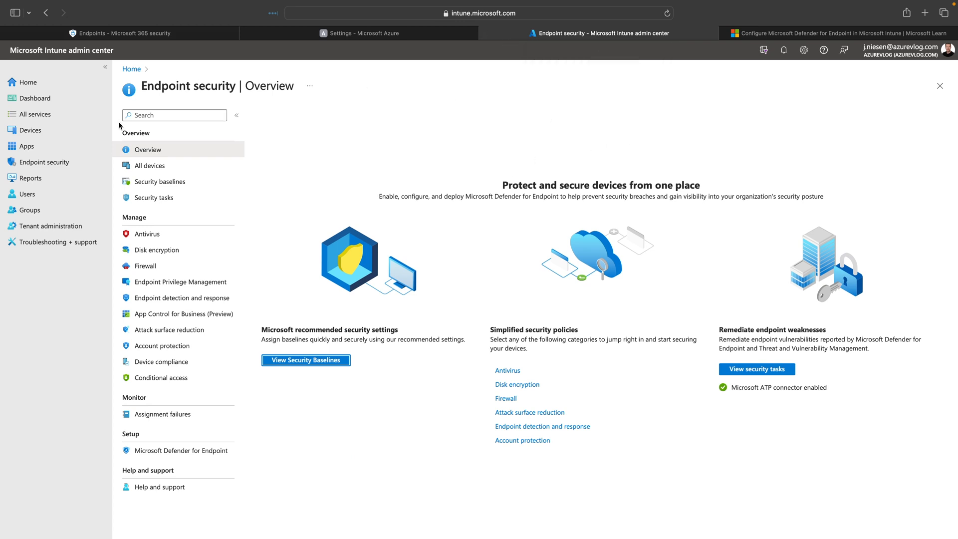
{"action": "mouse_move", "coordinate": [46, 162]}
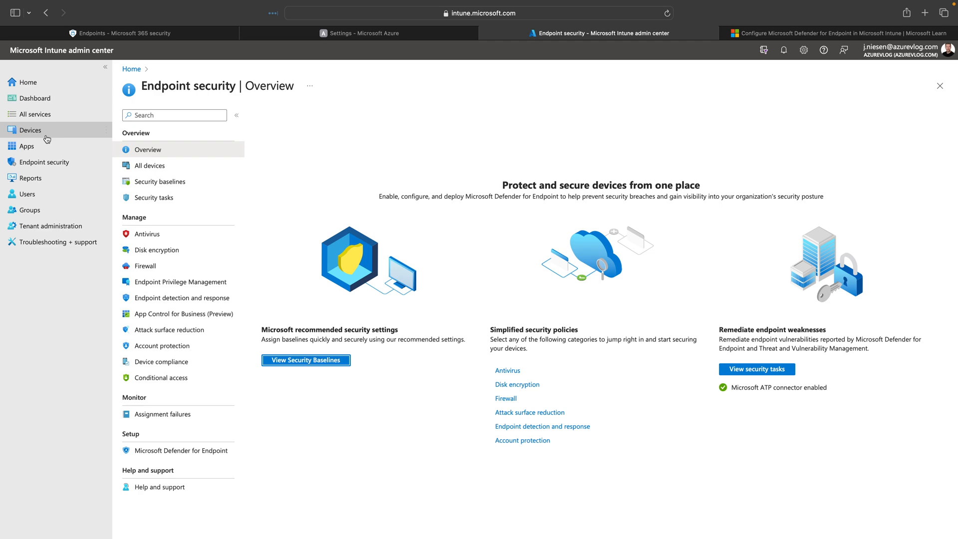
{"action": "left_click", "coordinate": [30, 130]}
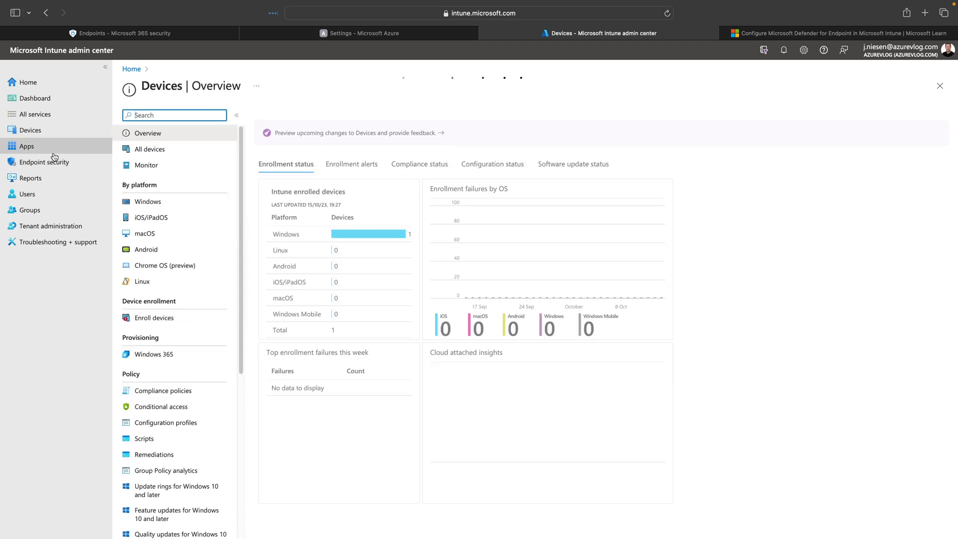
{"action": "left_click", "coordinate": [44, 162]}
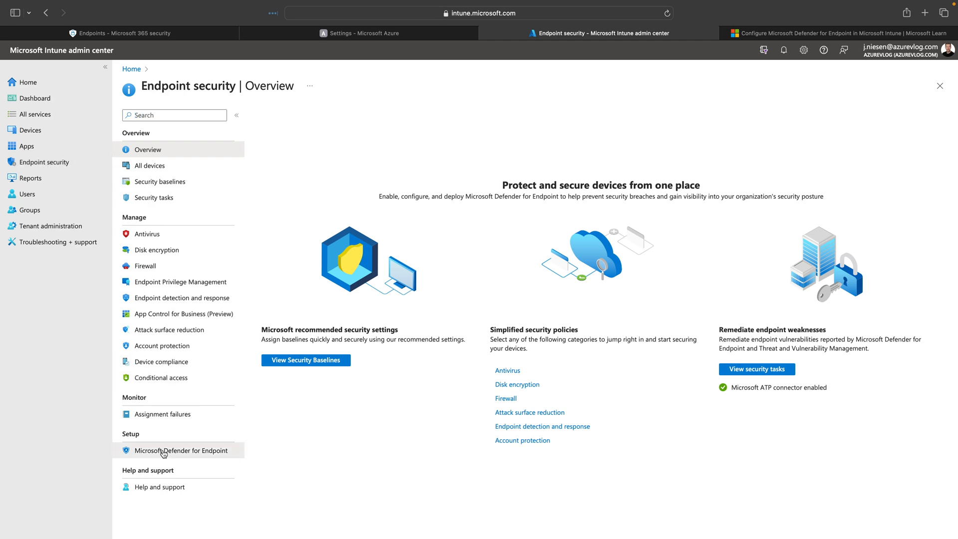
Open the Microsoft Defender for Endpoint connector page under Setup in Intune admin center.
{"action": "left_click", "coordinate": [181, 450]}
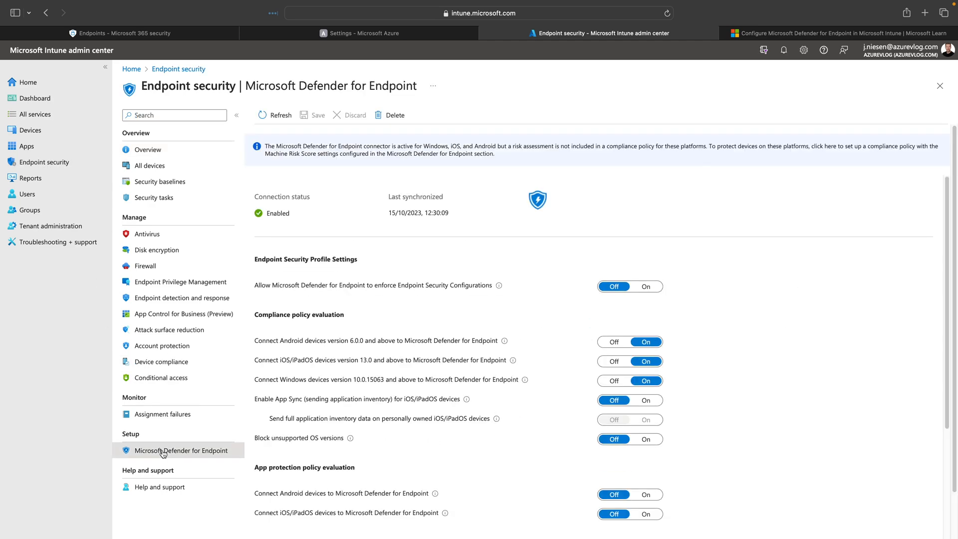
{"action": "mouse_move", "coordinate": [248, 214]}
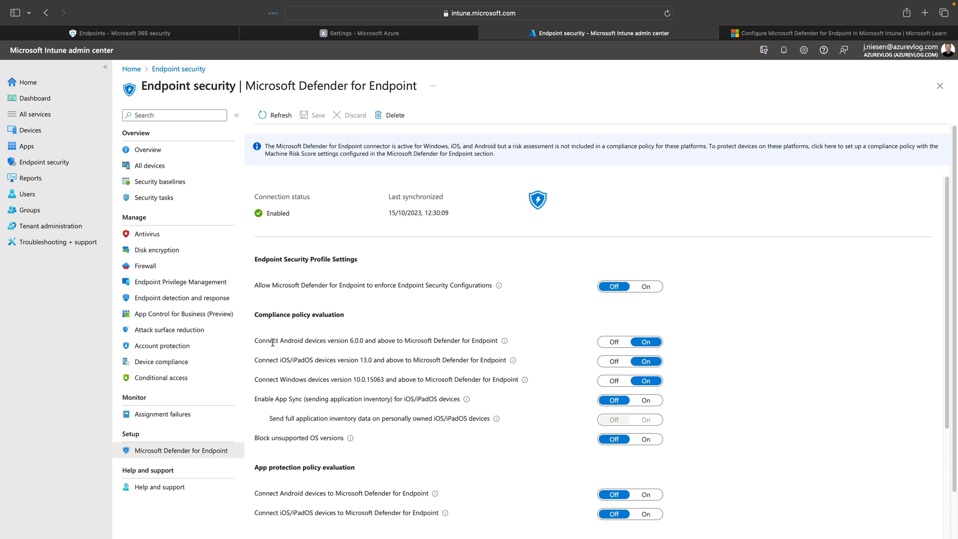
{"action": "mouse_move", "coordinate": [264, 356]}
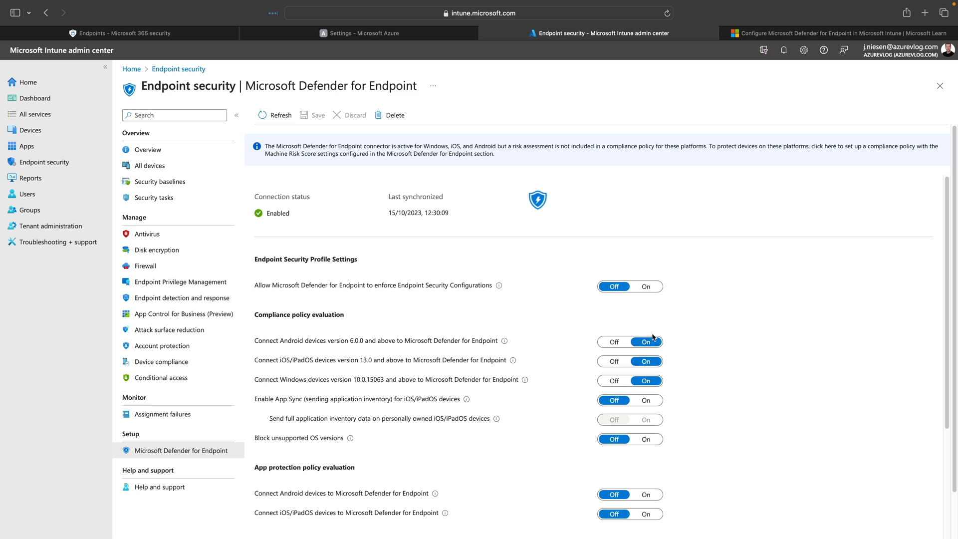
{"action": "mouse_move", "coordinate": [659, 332]}
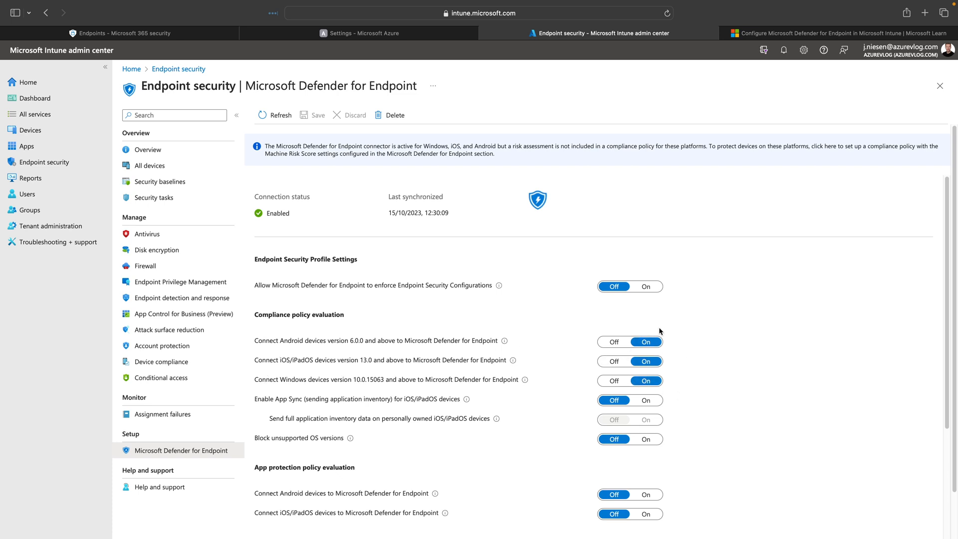